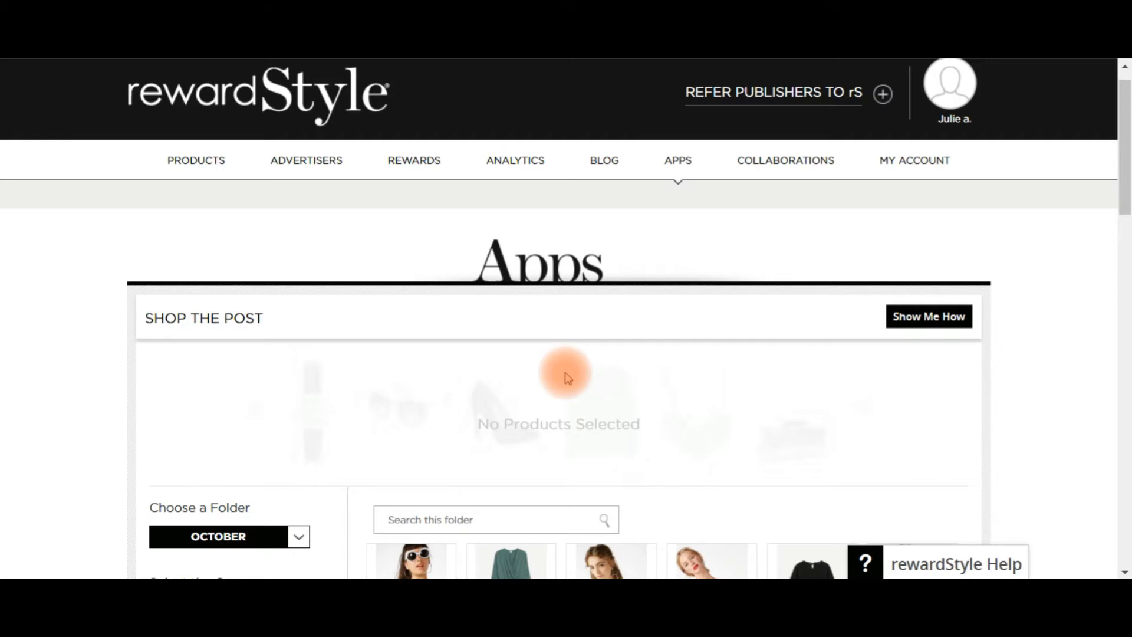
pyautogui.moveTo(520, 282)
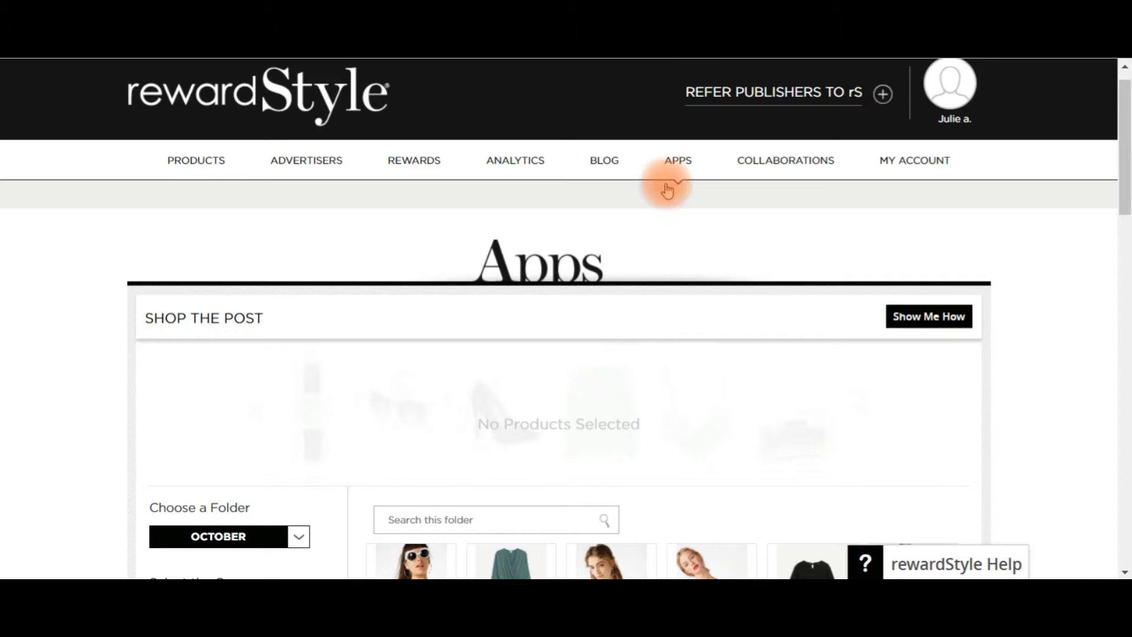
# Choose WordPress as the platform in rewardStyle Apps and download the widget plug-in zip.
pyautogui.click(678, 160)
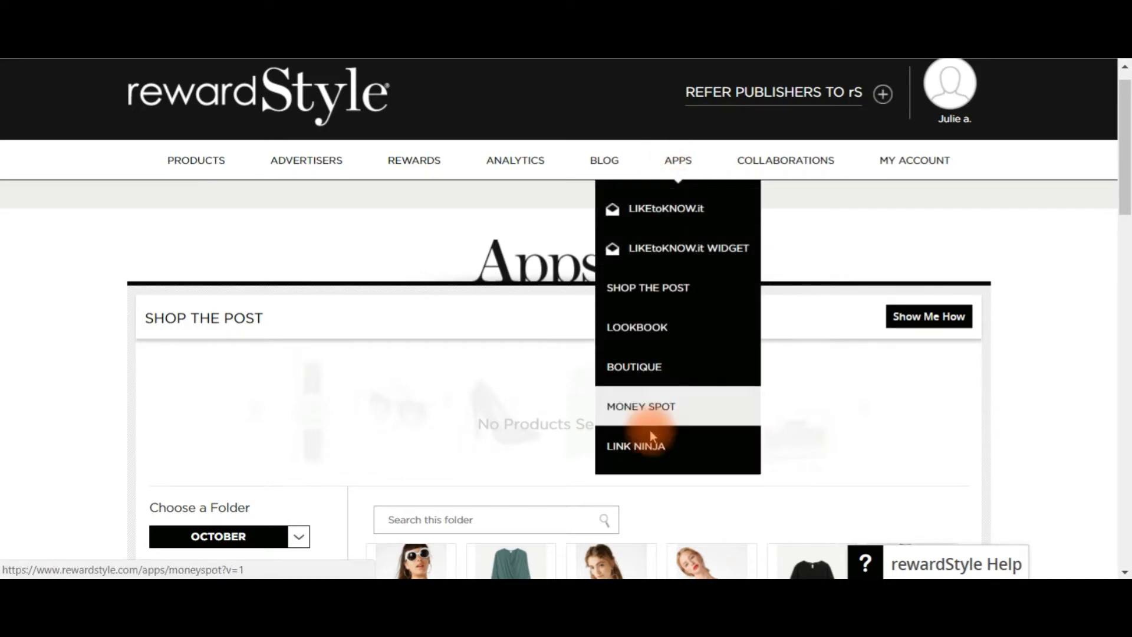
pyautogui.moveTo(665, 209)
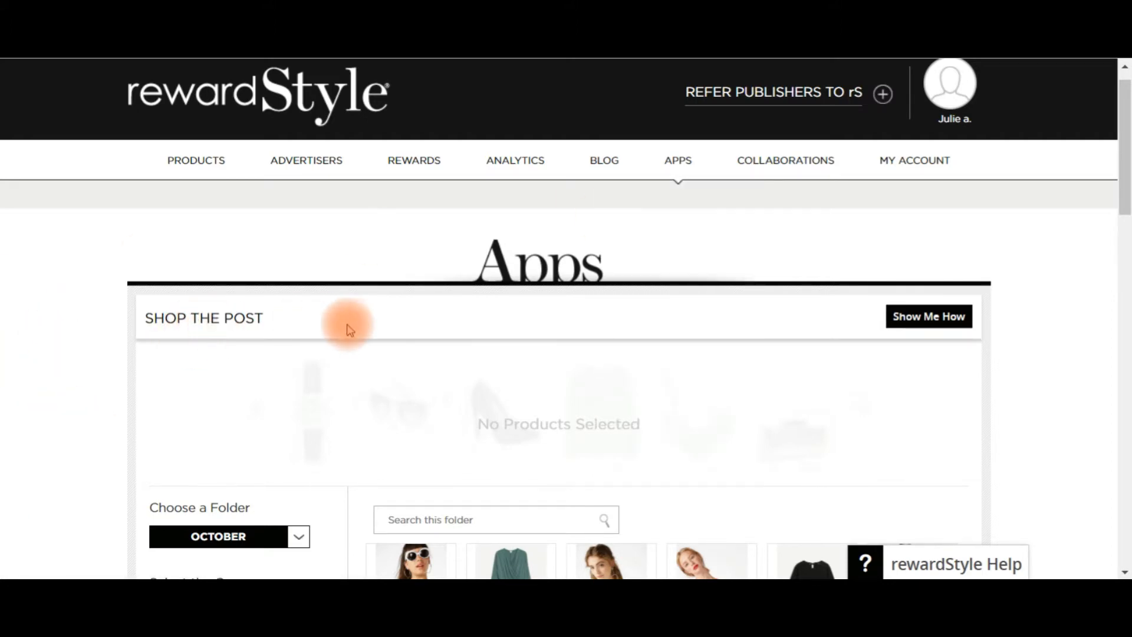
pyautogui.scroll(-3)
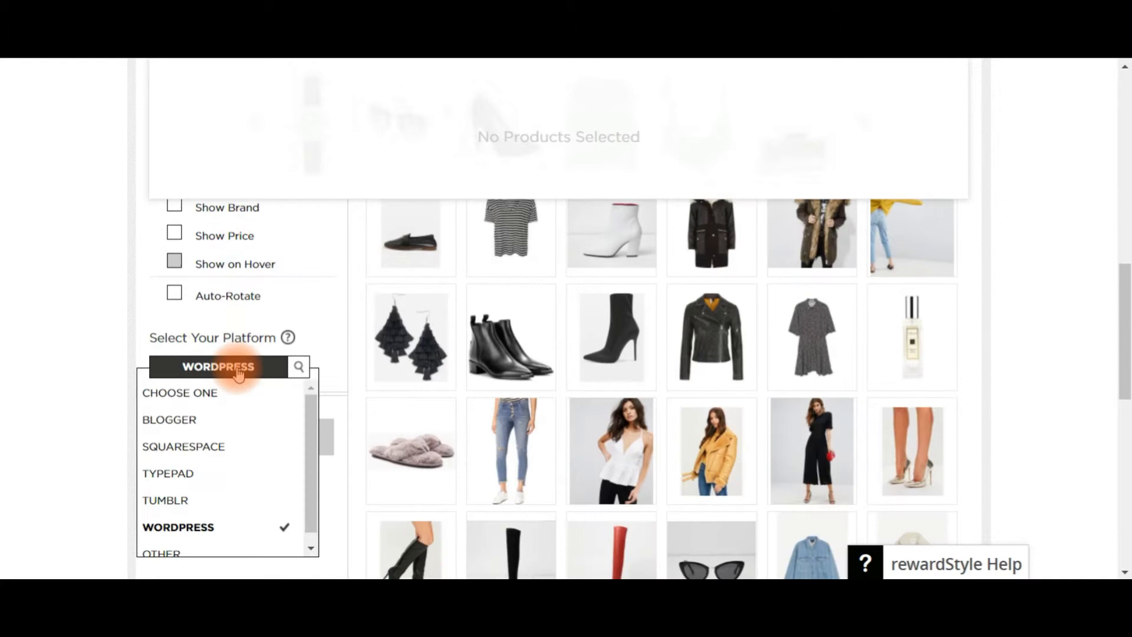
pyautogui.click(178, 525)
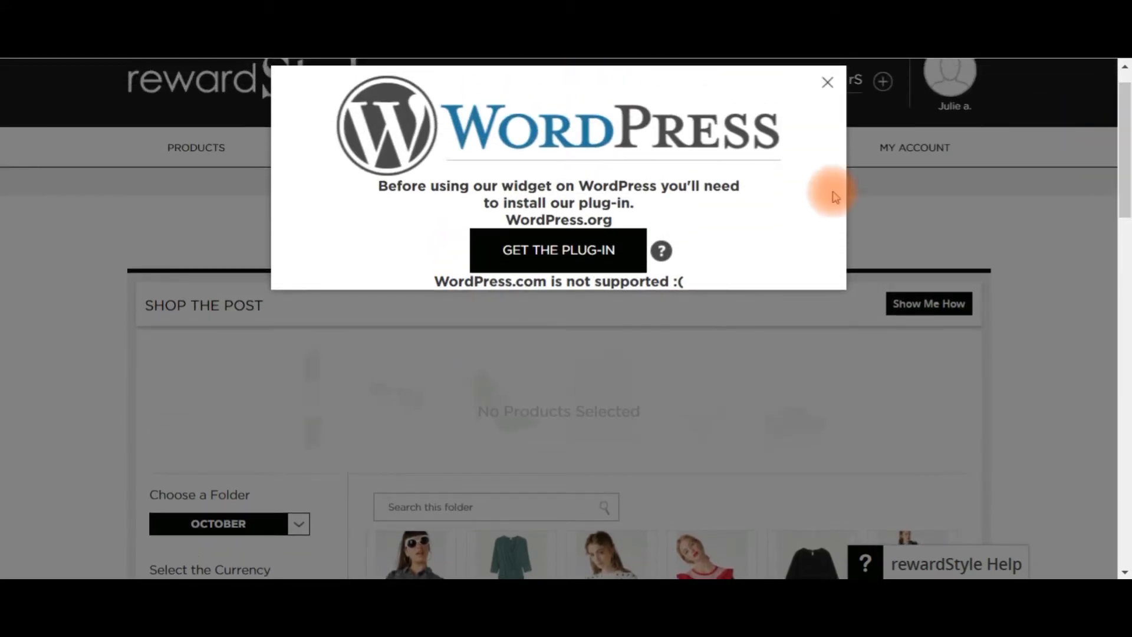
pyautogui.click(558, 250)
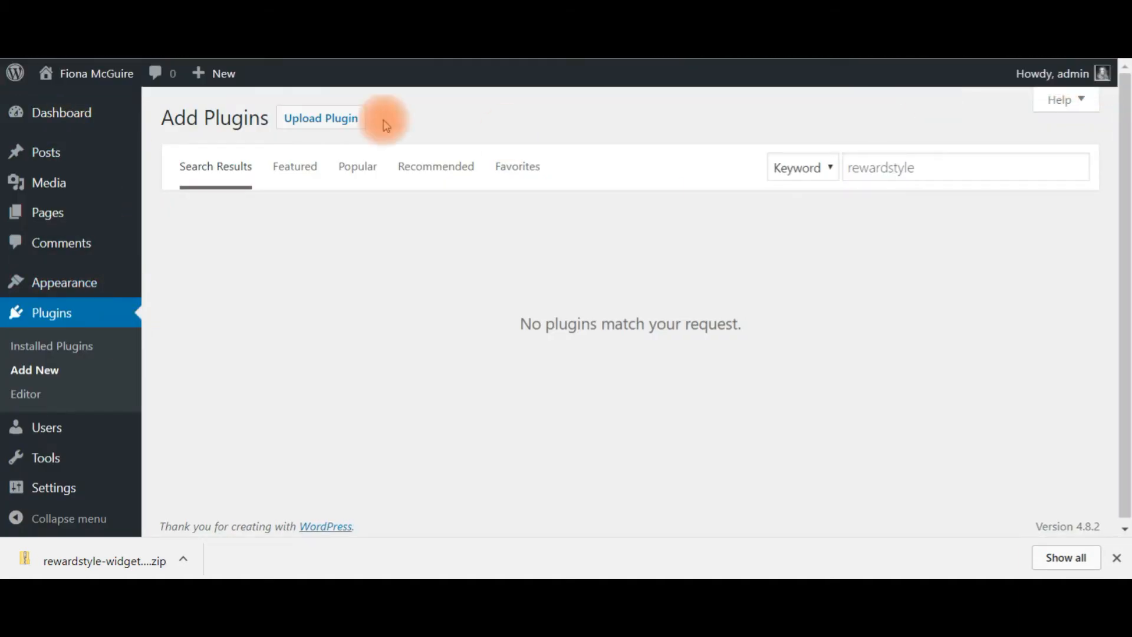
pyautogui.moveTo(51, 312)
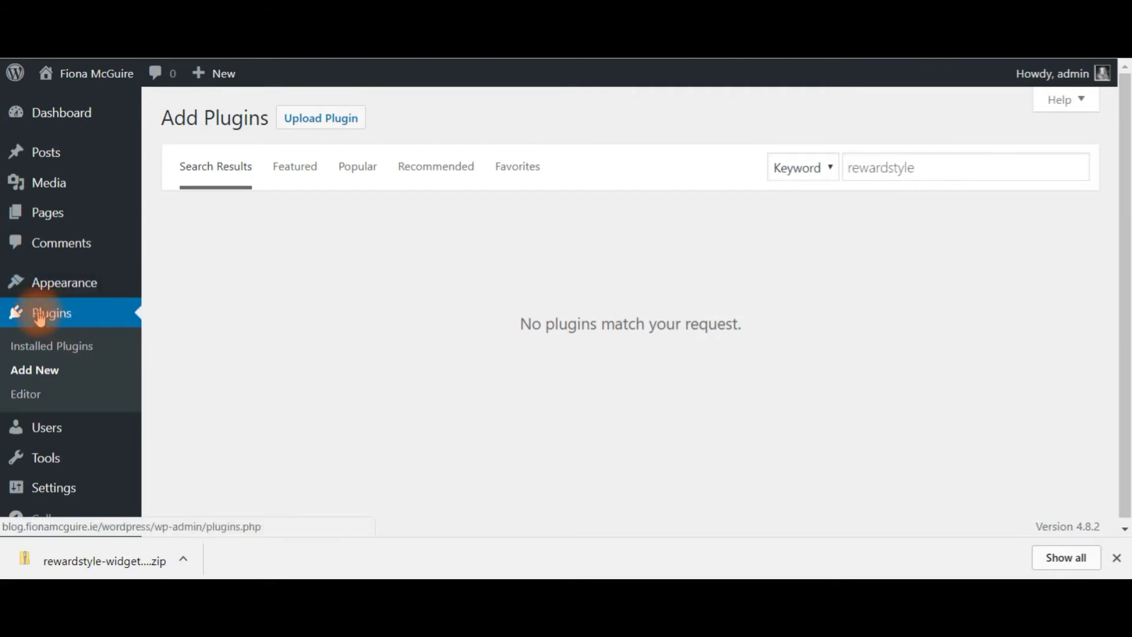
pyautogui.moveTo(356, 166)
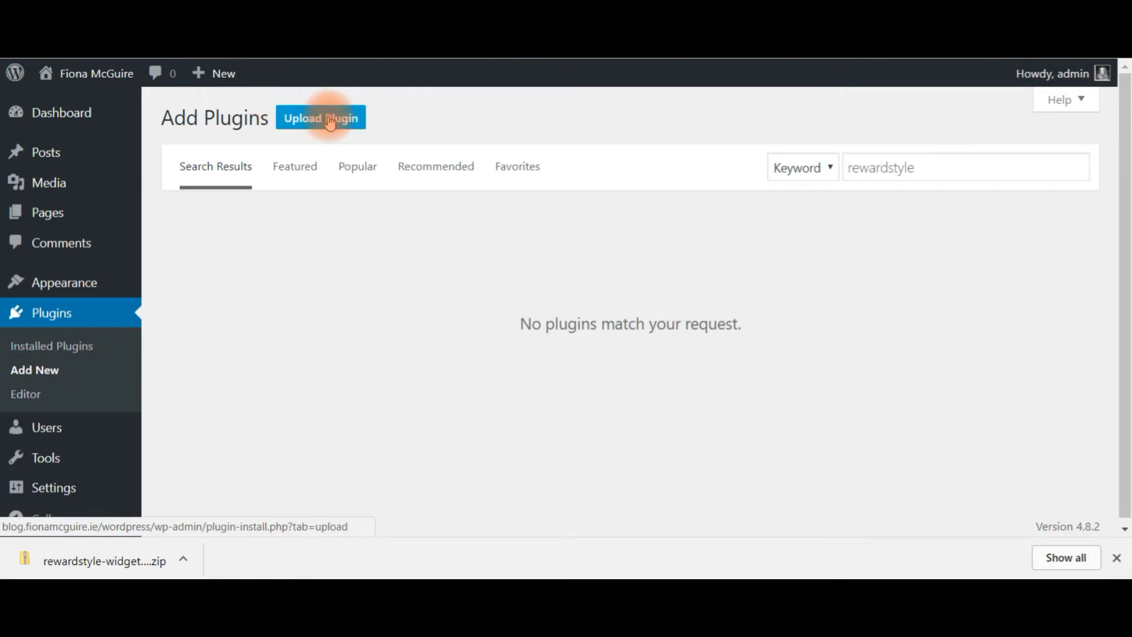
# Bring up the Upload Plugin form on WordPress's Add Plugins page.
pyautogui.click(321, 117)
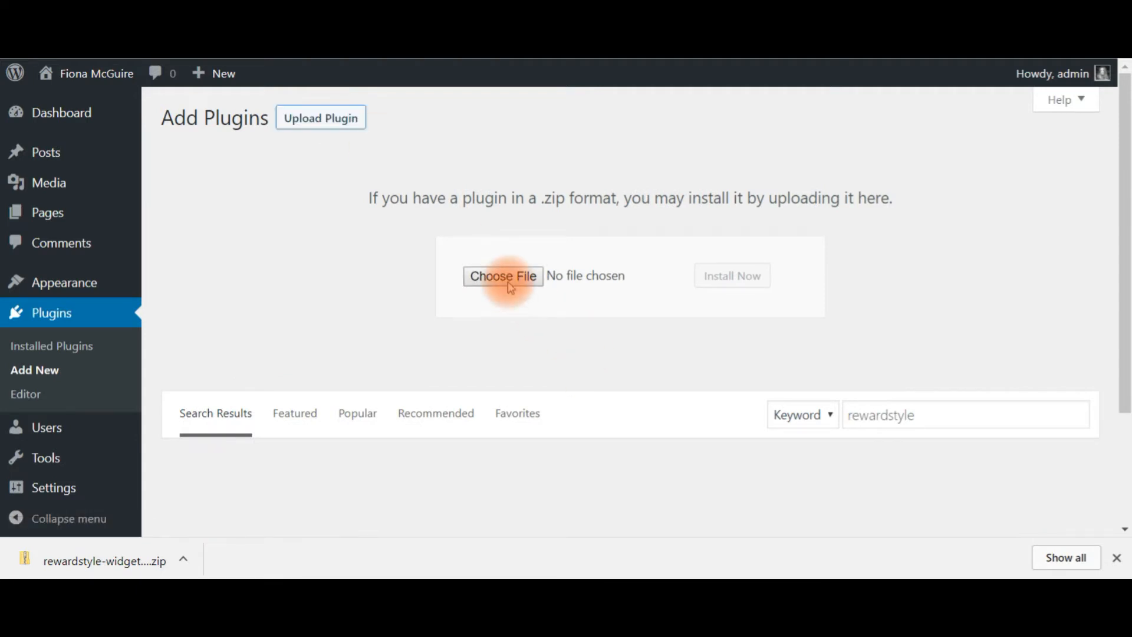
# Drag rewardstyle-widgets (3).zip from Downloads onto the WordPress Choose File field.
pyautogui.click(502, 276)
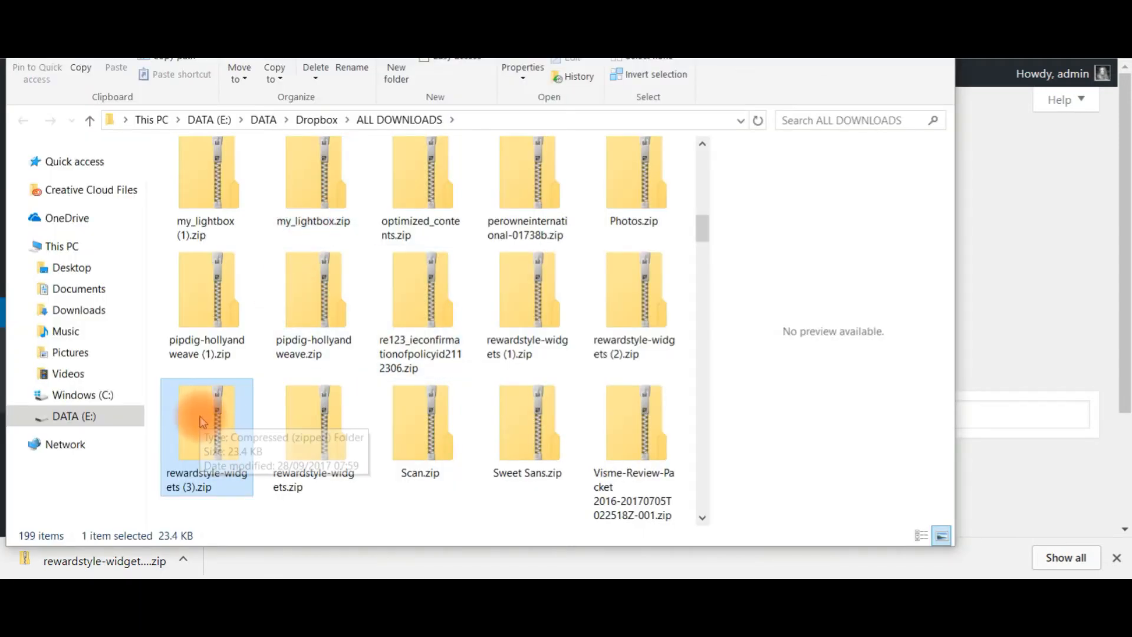
pyautogui.moveTo(205, 418); pyautogui.dragTo(313, 415)
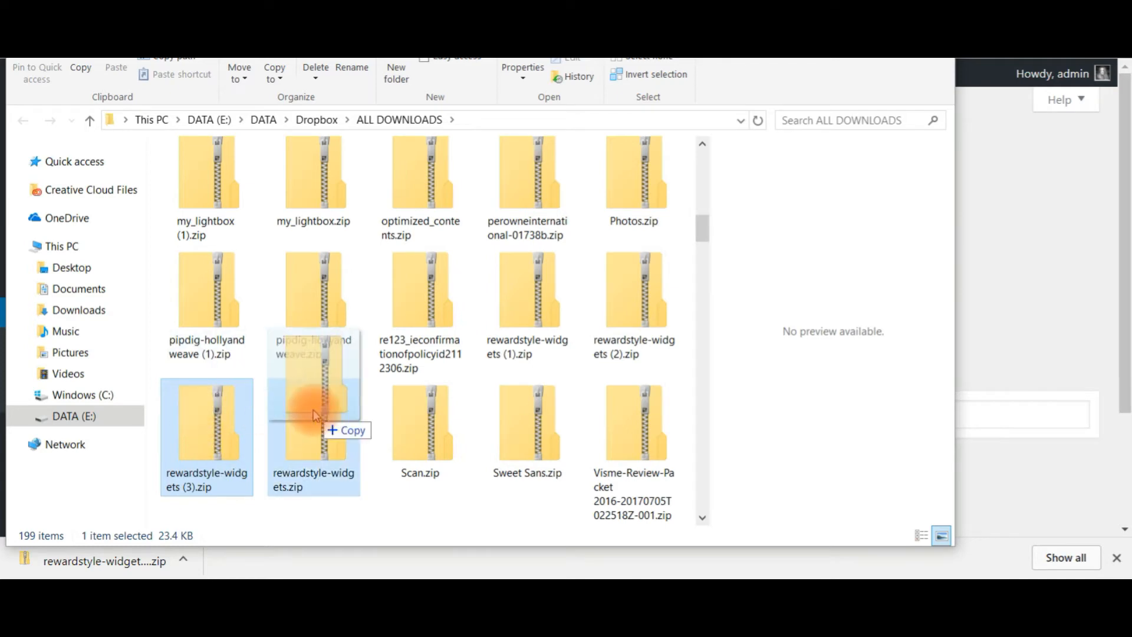
pyautogui.press('Alt+Tab')
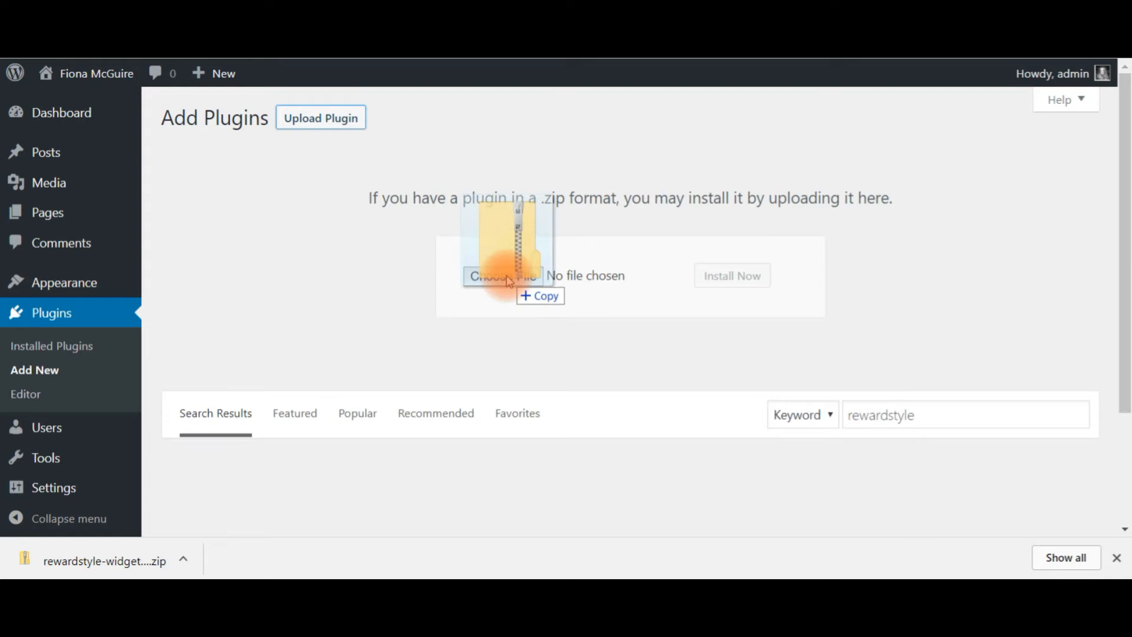
pyautogui.moveTo(506, 238); pyautogui.dragTo(502, 274)
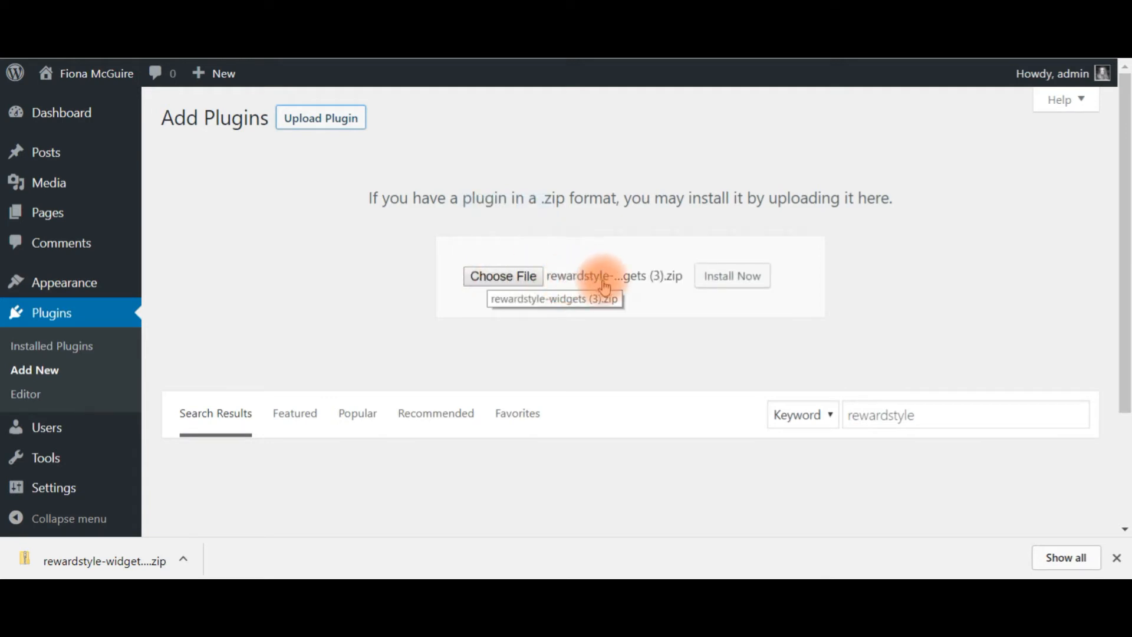
pyautogui.moveTo(731, 275)
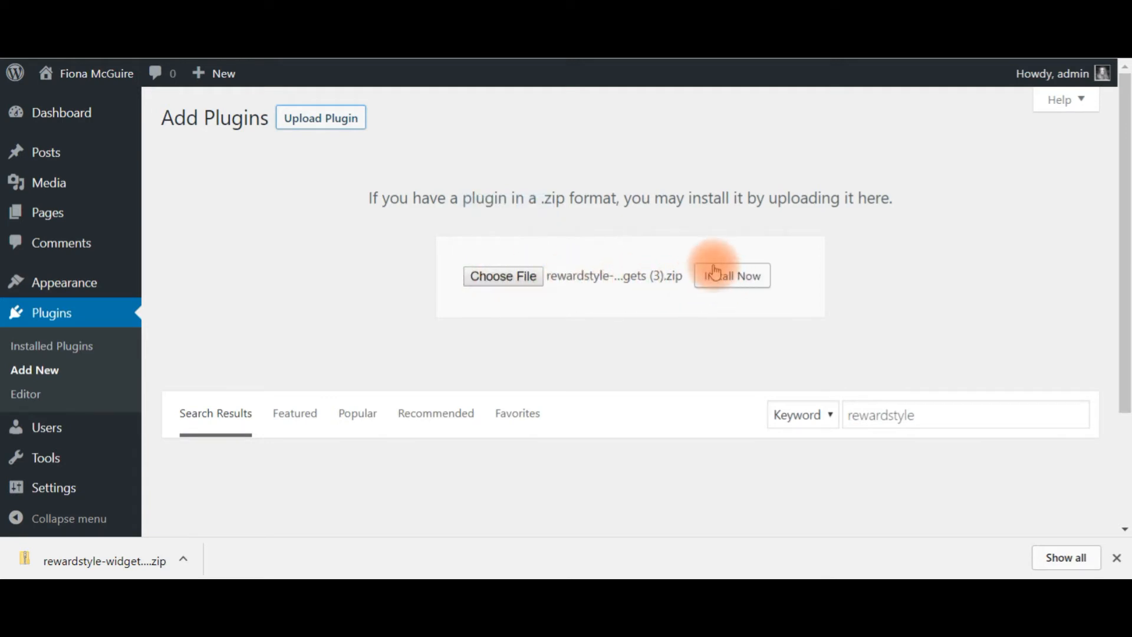
# Install the rewardStyle Widget plugin from the zip and activate it.
pyautogui.click(731, 276)
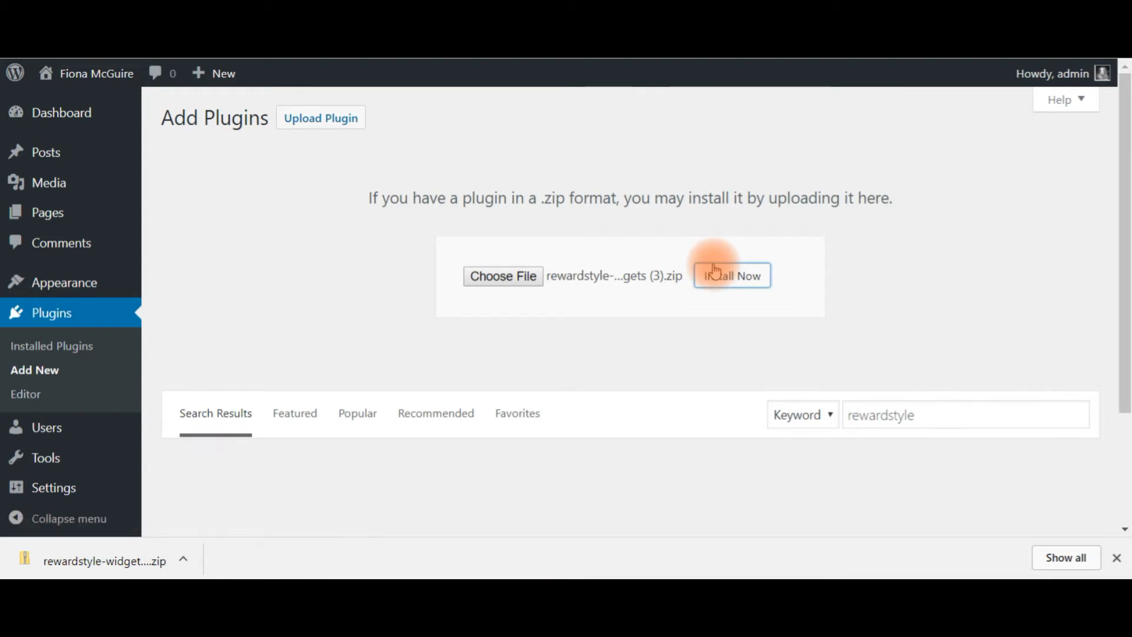
pyautogui.click(731, 274)
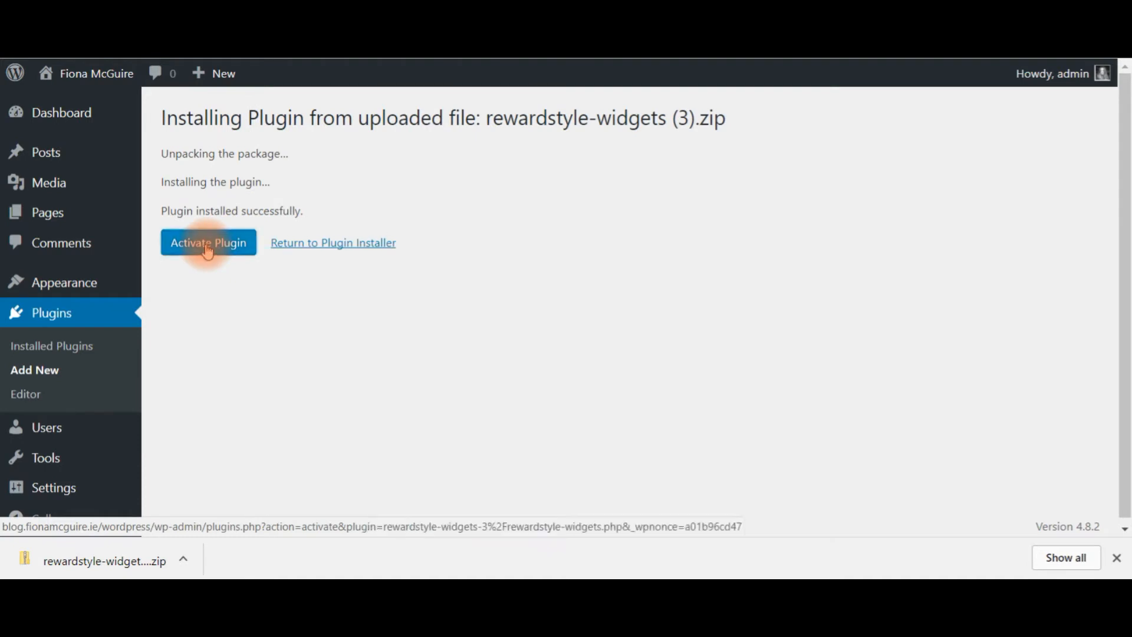
pyautogui.click(208, 243)
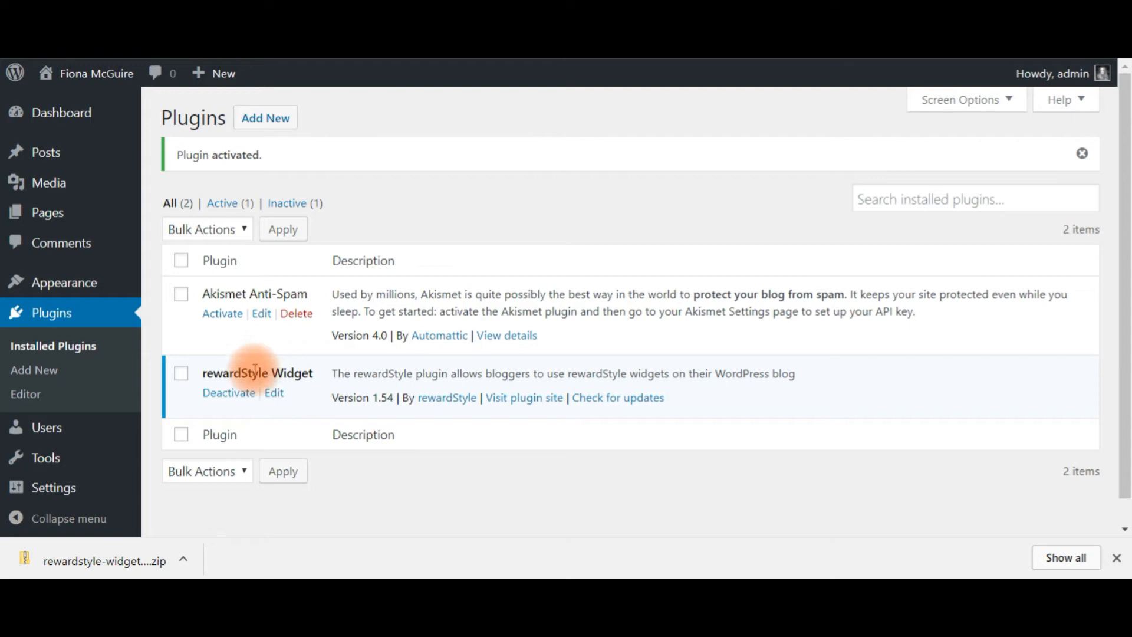
pyautogui.moveTo(448, 411)
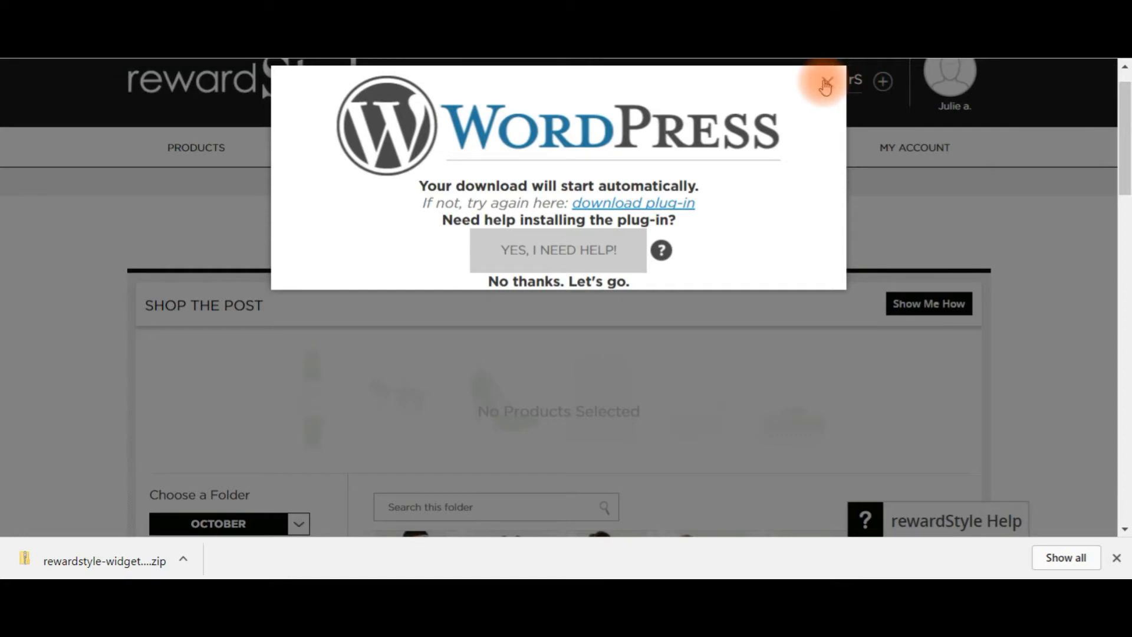
# Dismiss the plug-in message and launch the Boutique app from rewardStyle's Apps menu.
pyautogui.click(825, 85)
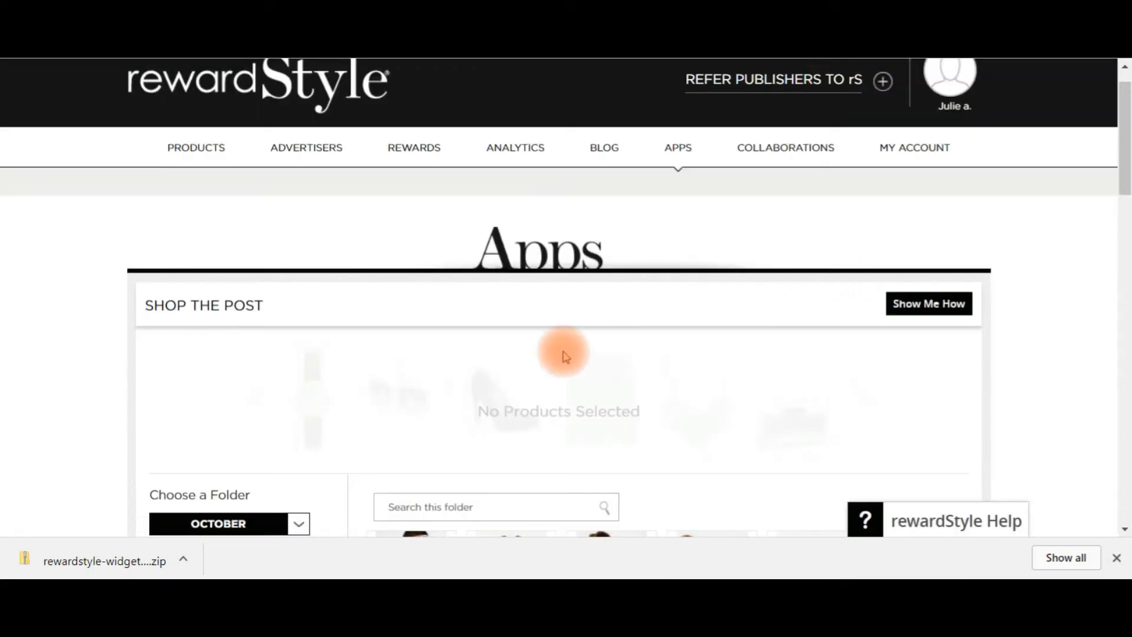
pyautogui.click(677, 147)
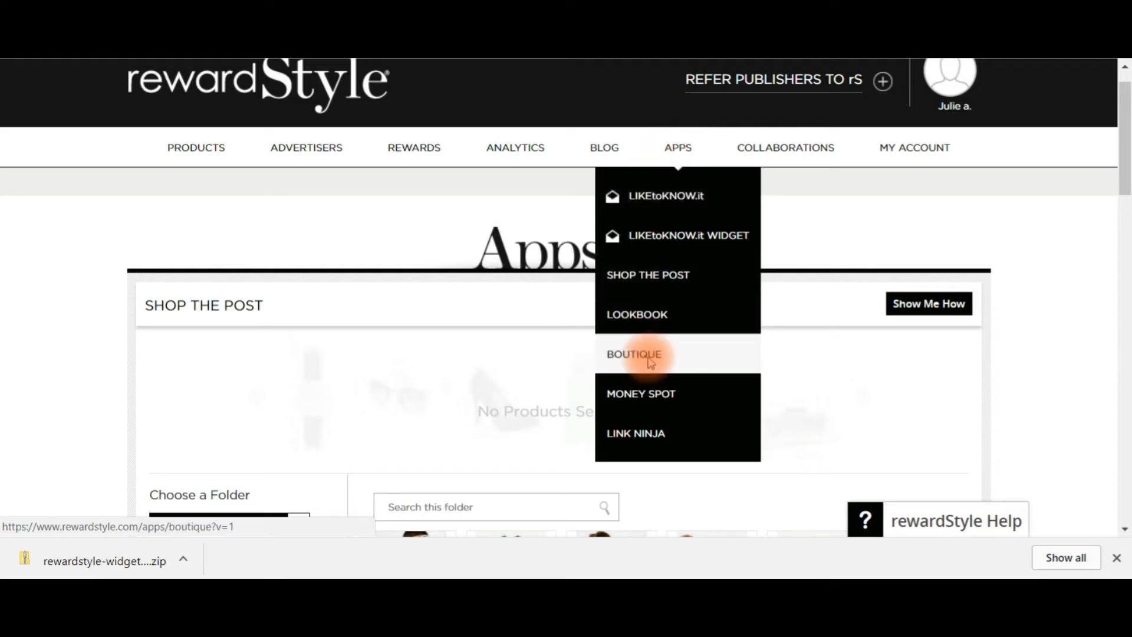
pyautogui.click(633, 353)
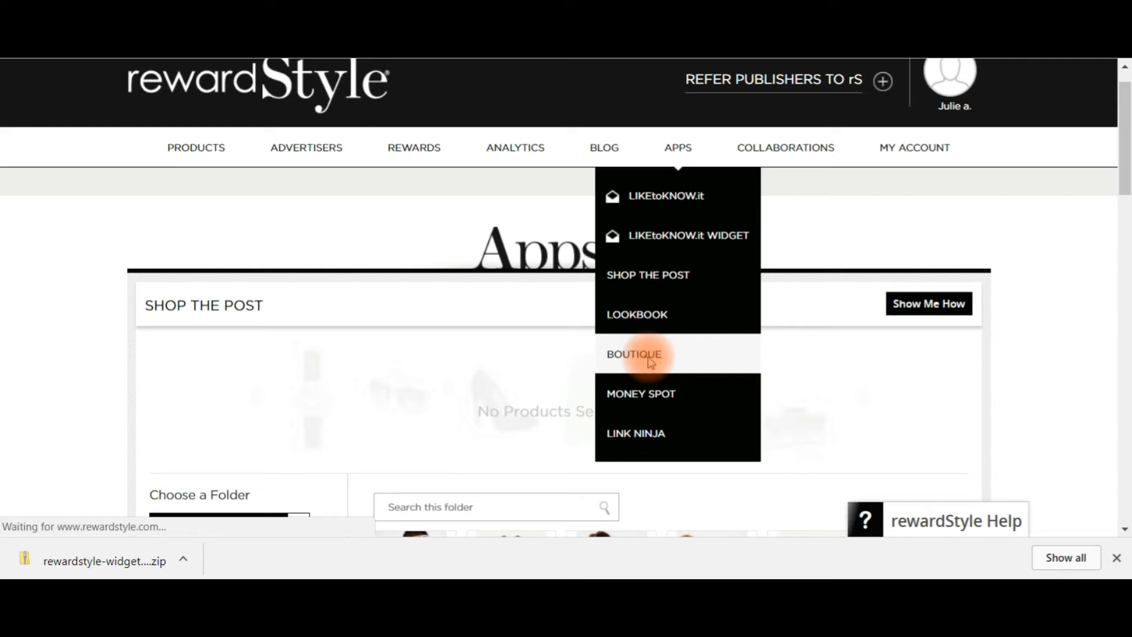
pyautogui.click(633, 354)
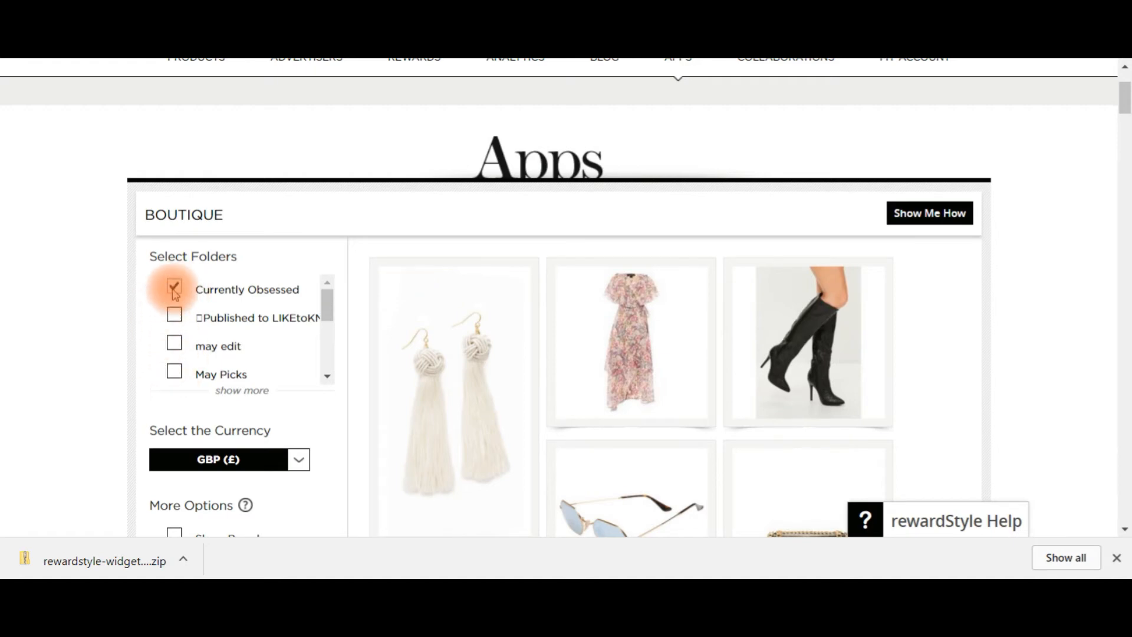
# Switch the widget to the may edit folder and set Max Columns 4, Max Products 30.
pyautogui.click(174, 345)
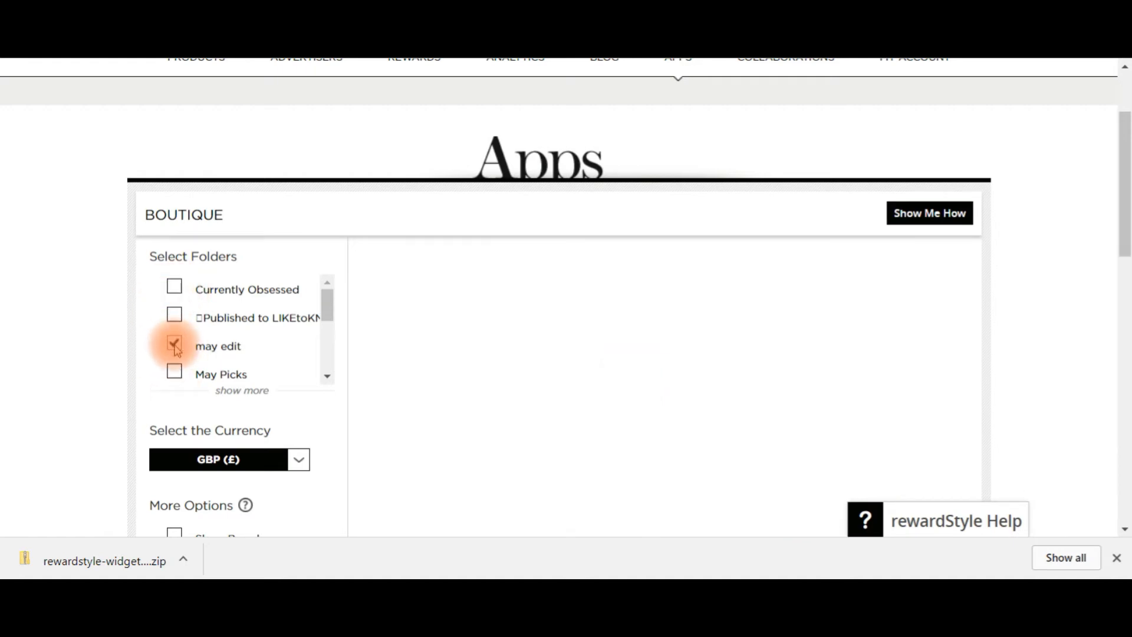
pyautogui.click(174, 345)
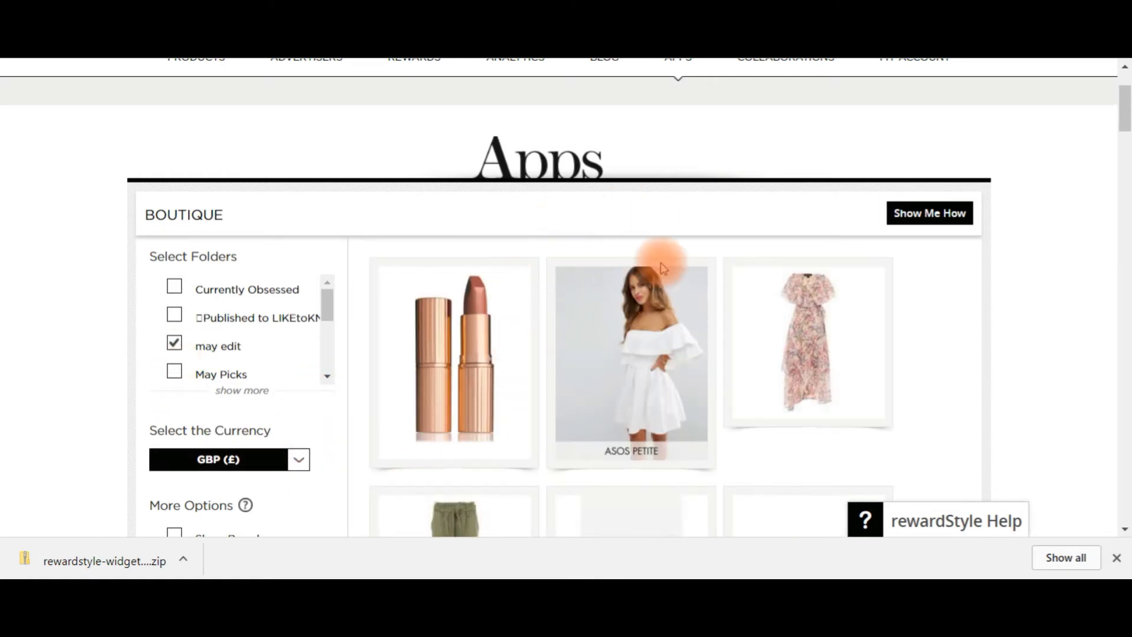
pyautogui.scroll(-3)
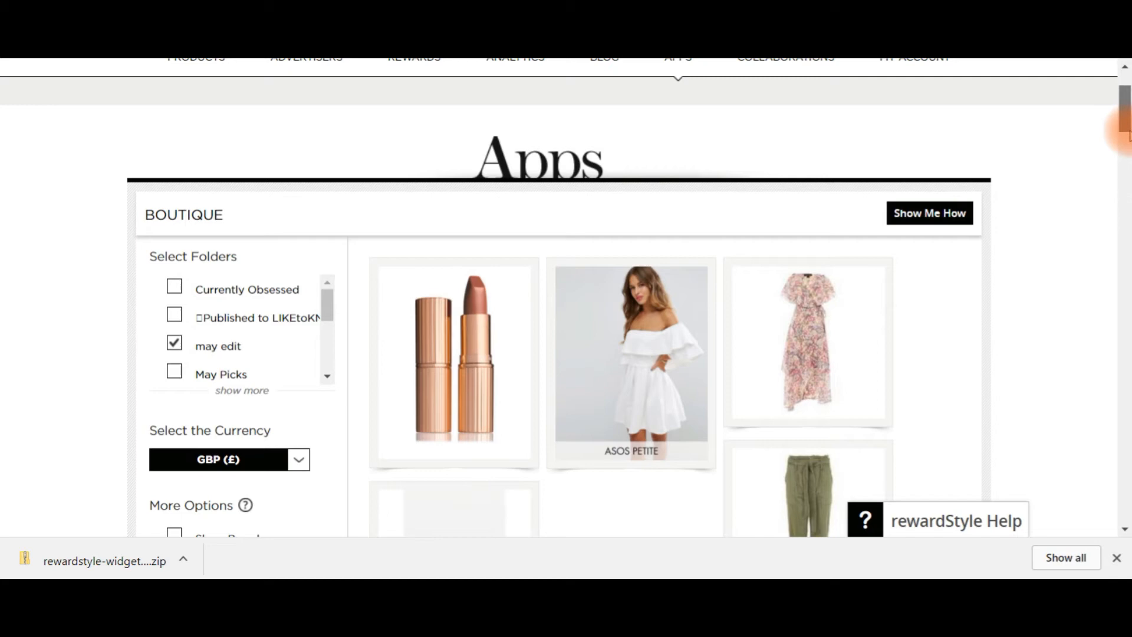
pyautogui.scroll(-3)
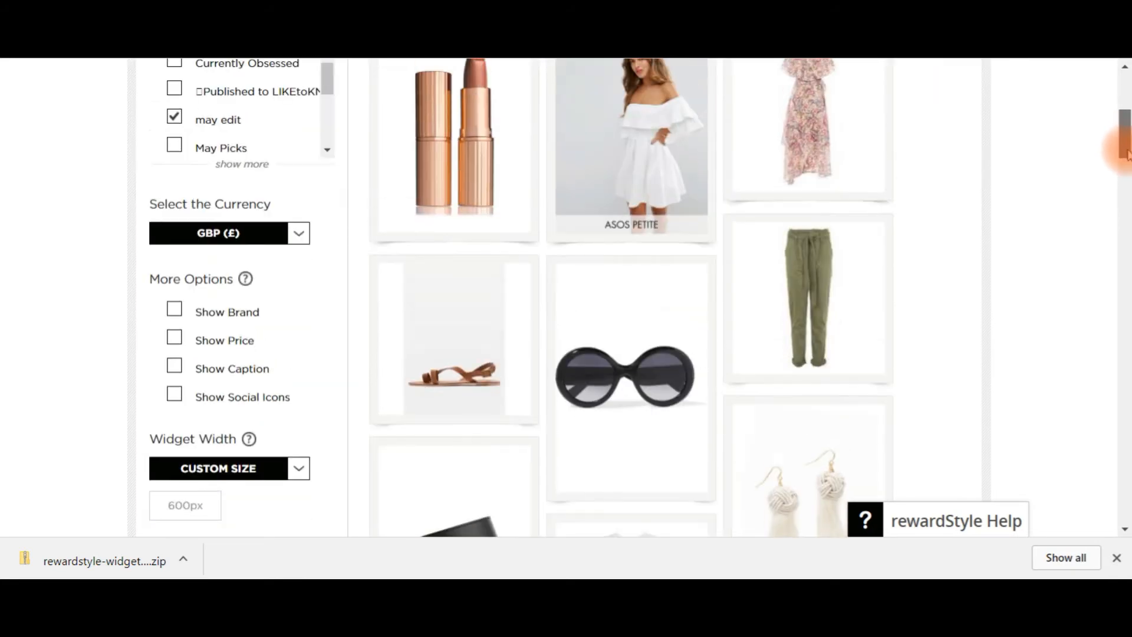
pyautogui.scroll(-3)
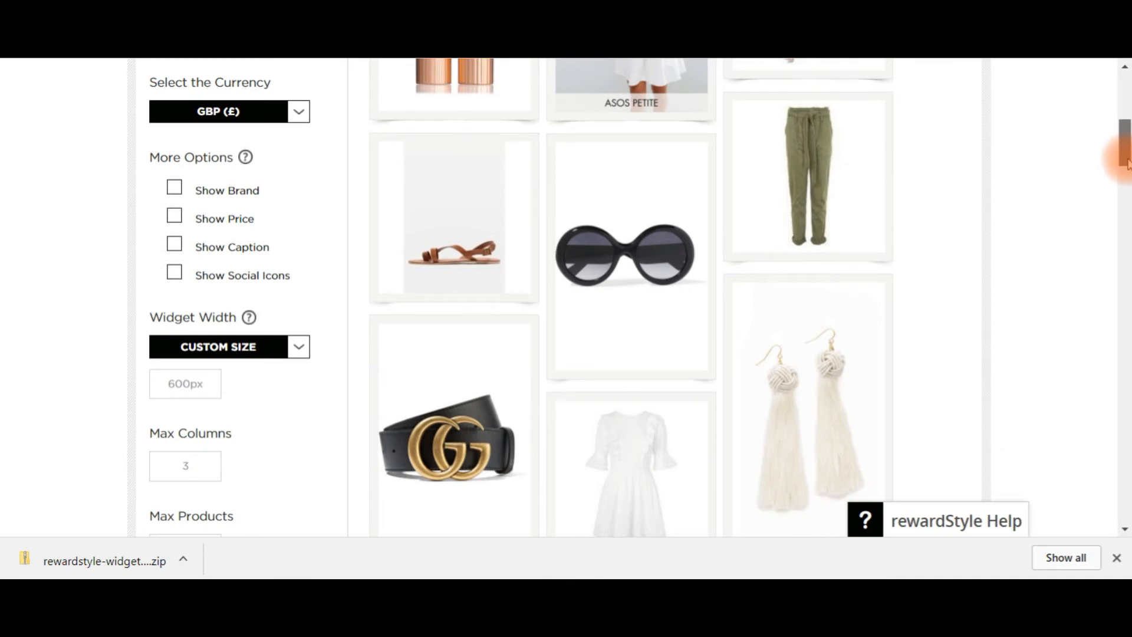
pyautogui.scroll(-3)
pyautogui.write('5')
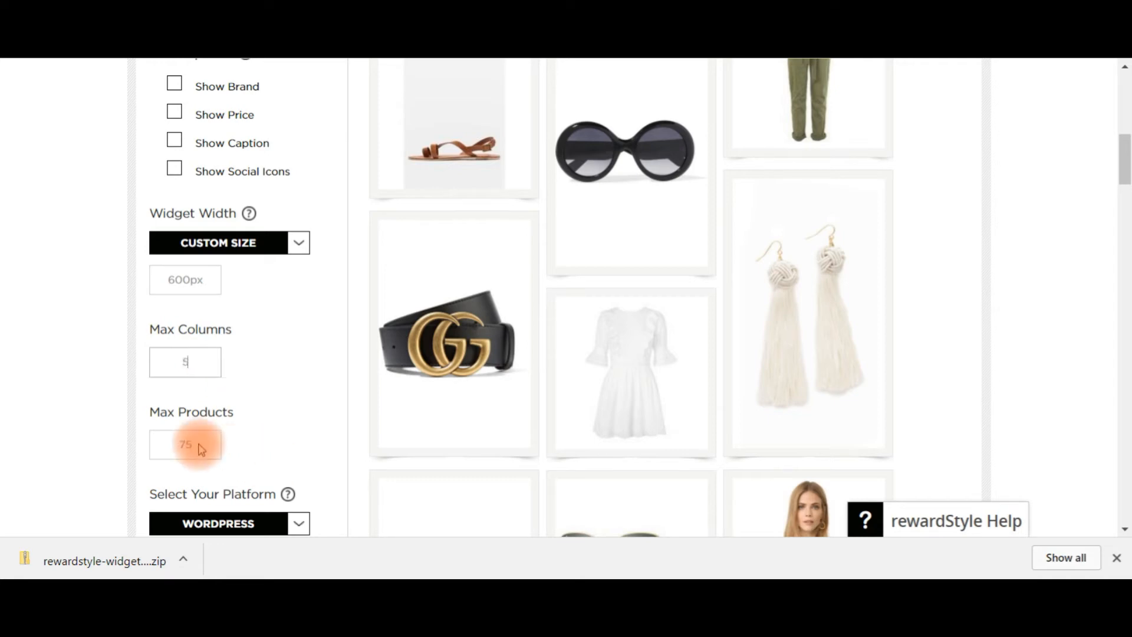
pyautogui.doubleClick(185, 444)
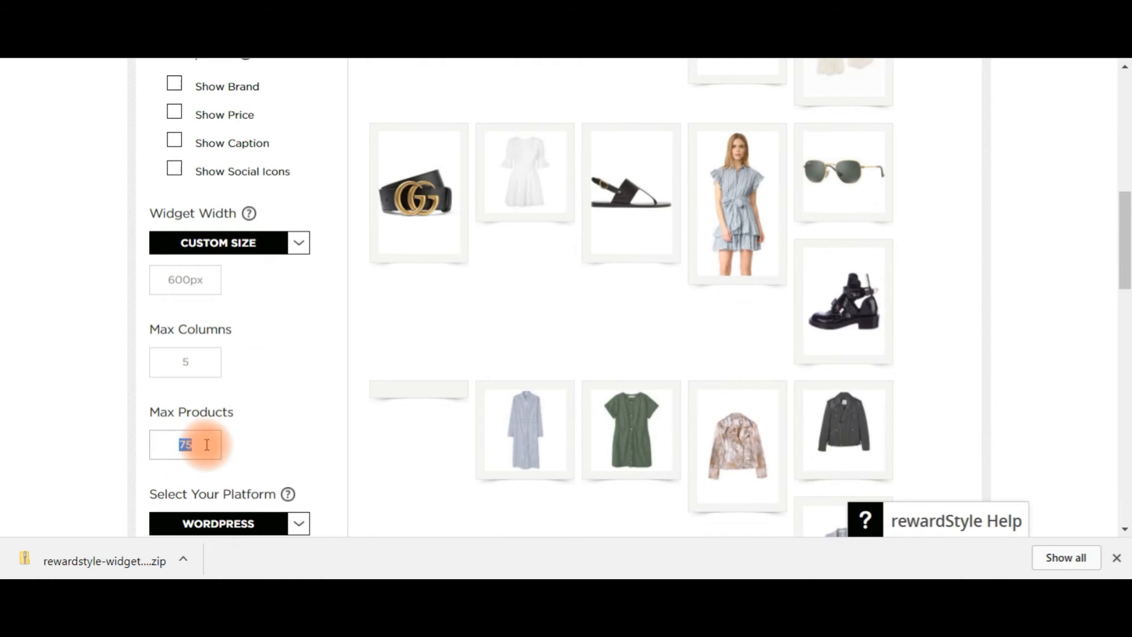
pyautogui.write('30')
pyautogui.click(186, 362)
pyautogui.write('4')
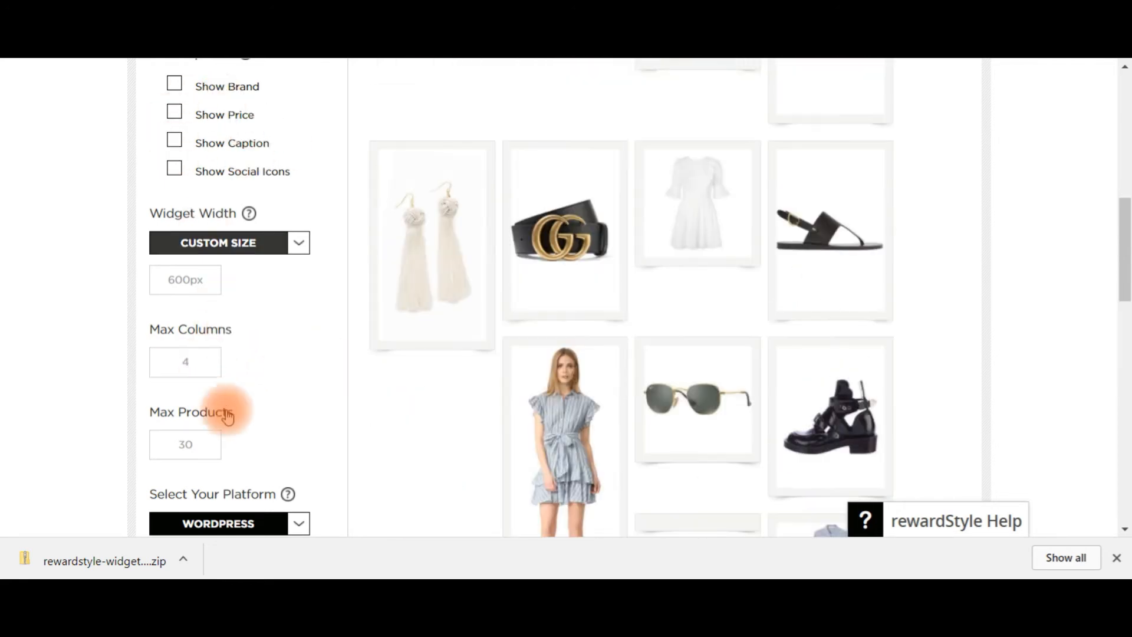
pyautogui.scroll(-3)
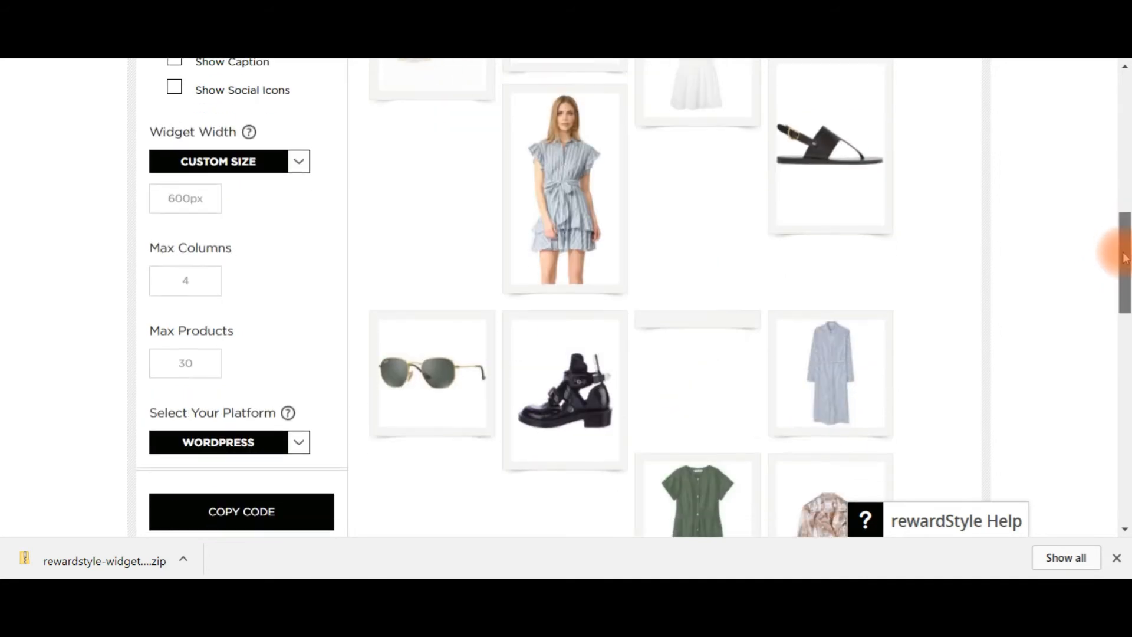
pyautogui.scroll(-3)
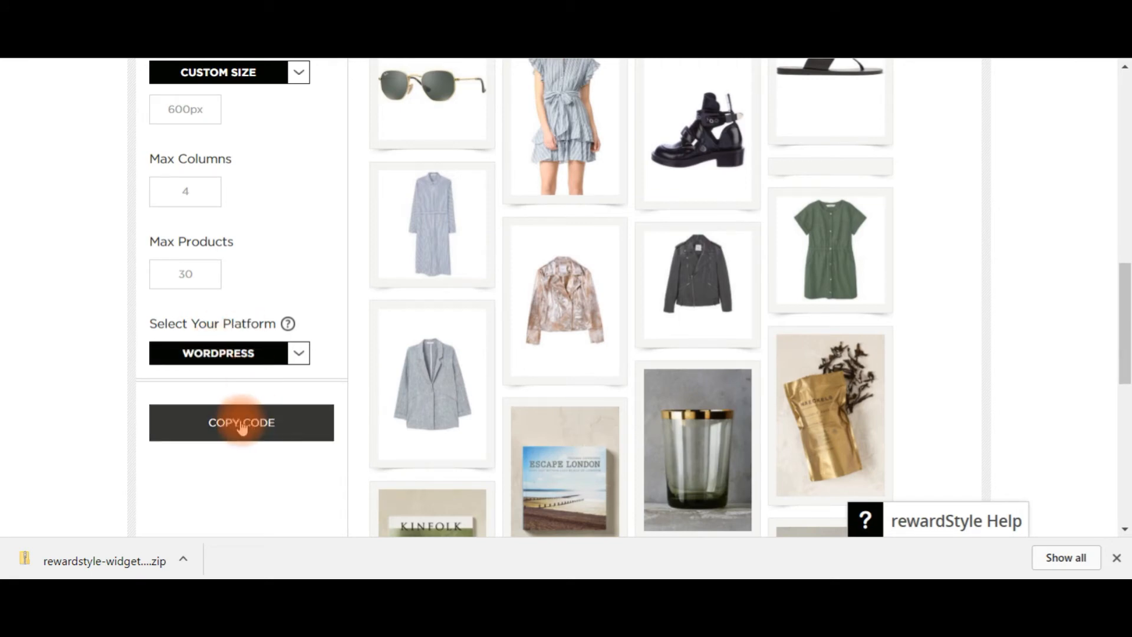
# Generate and copy the Boutique widget shortcode with COPY CODE.
pyautogui.click(241, 422)
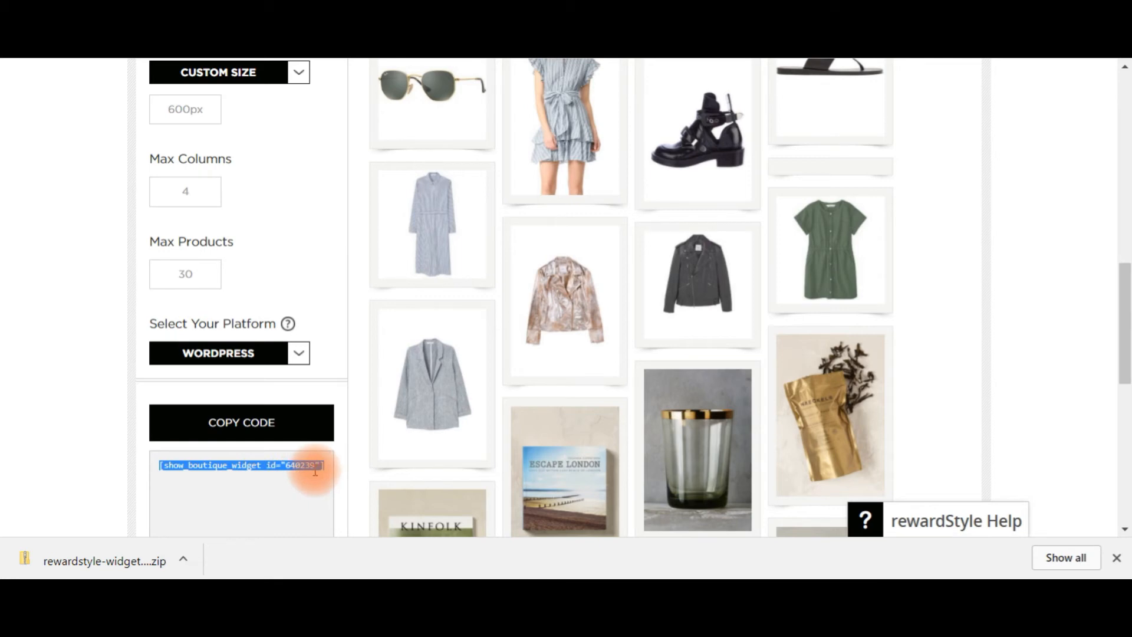
pyautogui.moveTo(617, 191)
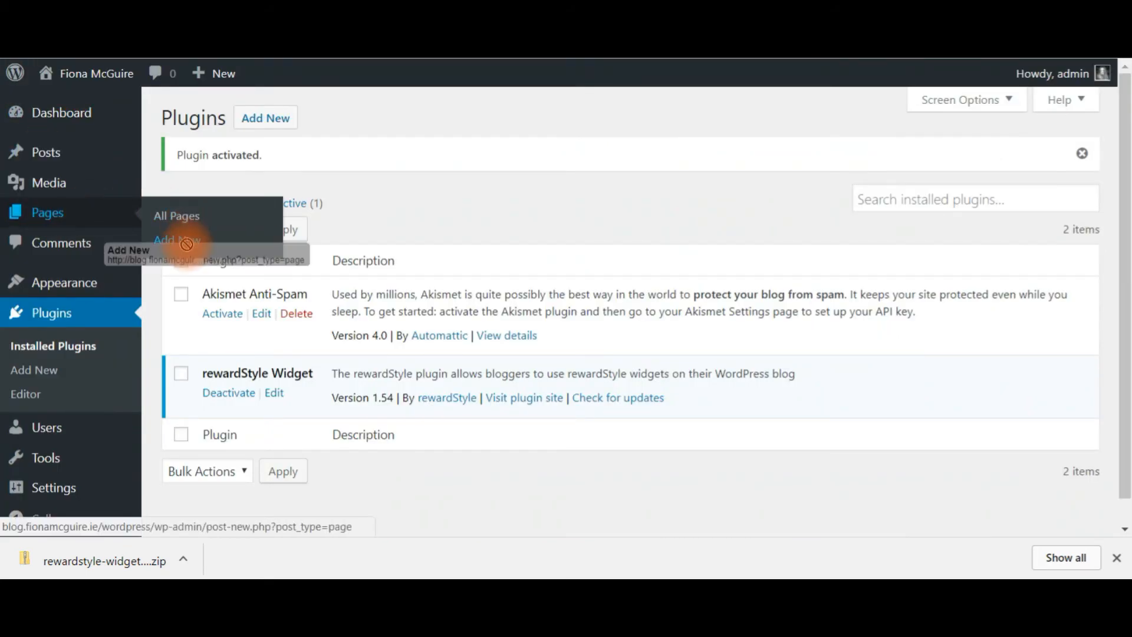
# Create a new WordPress page titled Shop and paste the boutique shortcode into its body.
pyautogui.click(176, 240)
pyautogui.write('Sho')
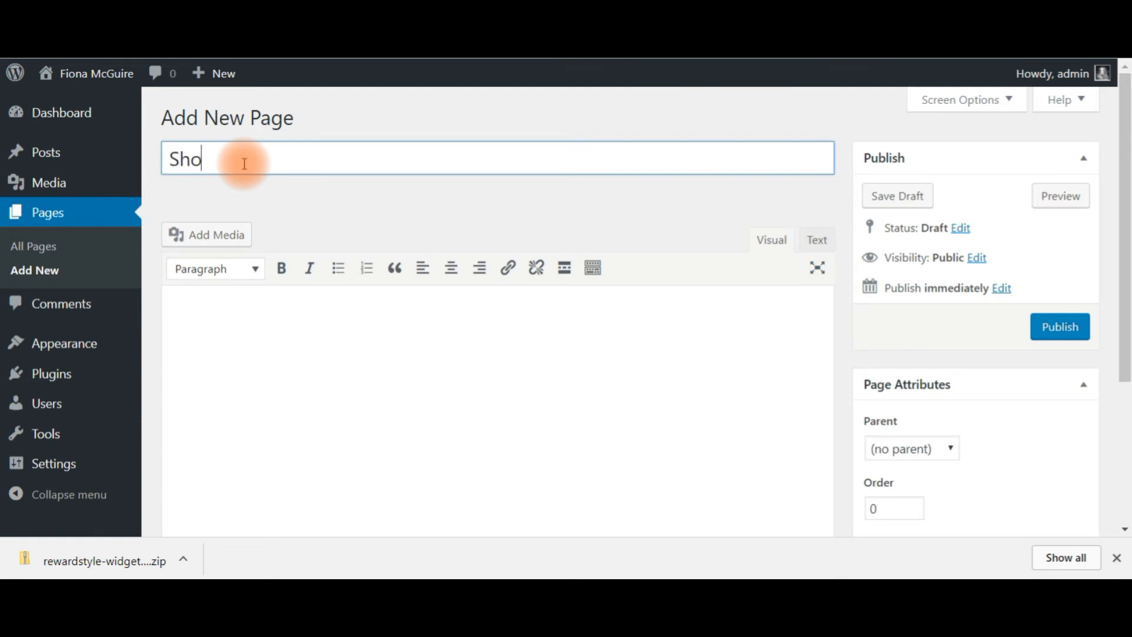
pyautogui.write('p')
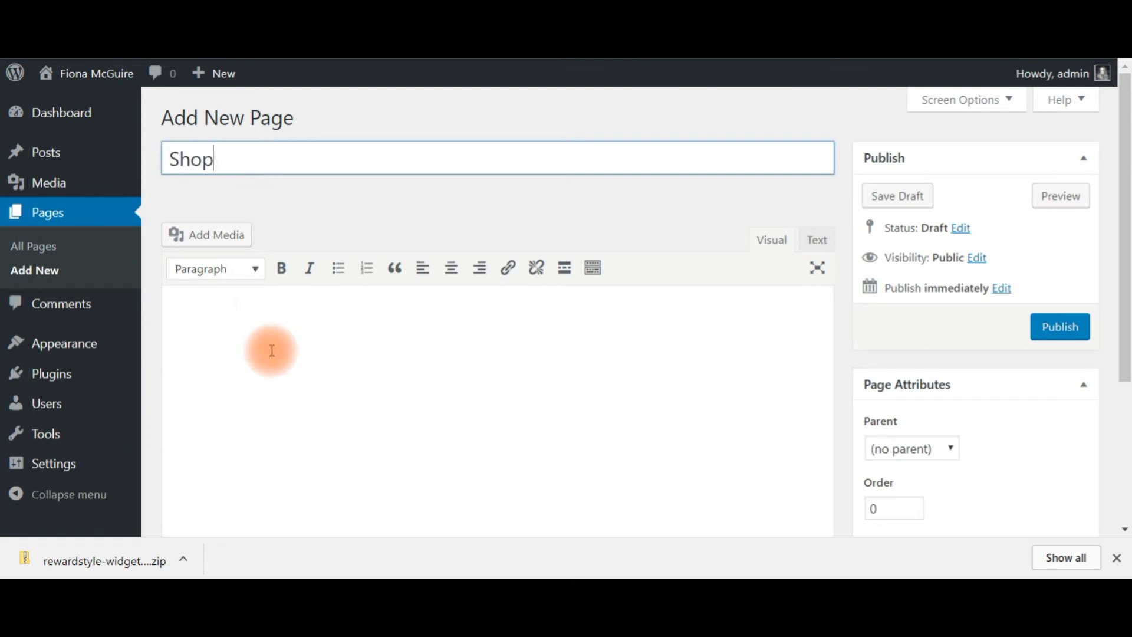
pyautogui.rightClick(273, 352)
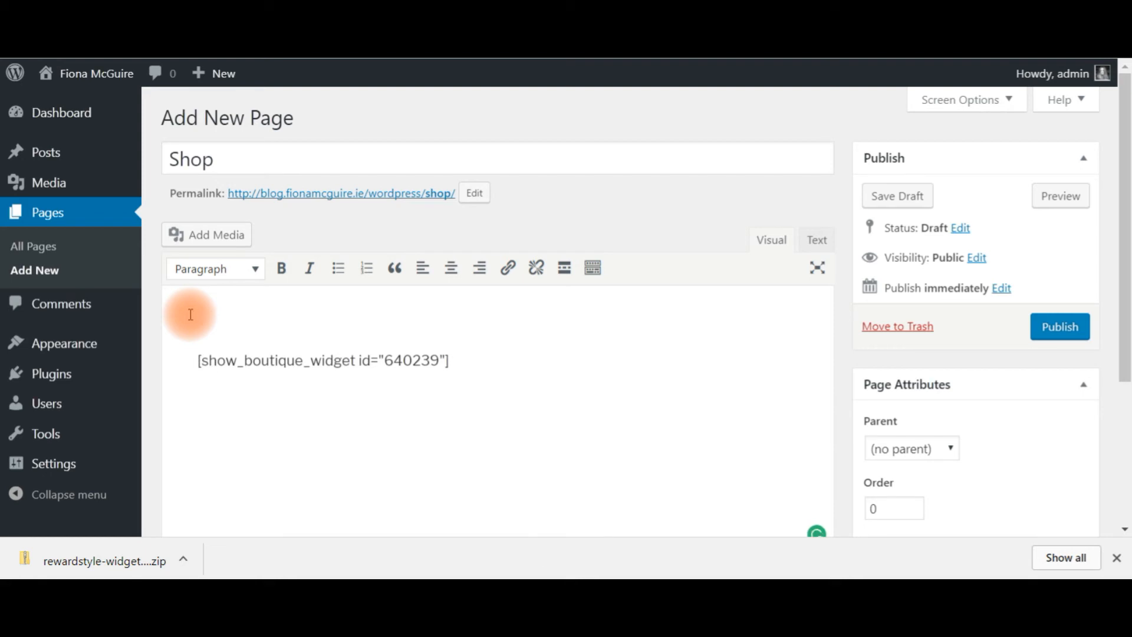
# Add the line 'Shop my wardrobe' above the shortcode and view the page live.
pyautogui.write('Shop my i')
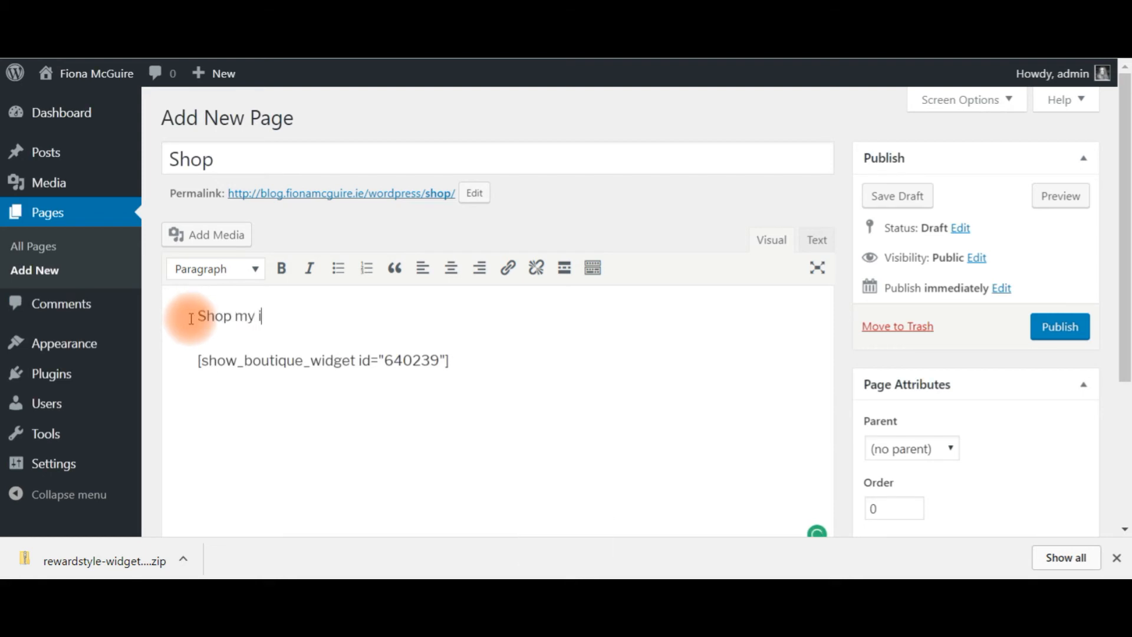
pyautogui.write('nstagram')
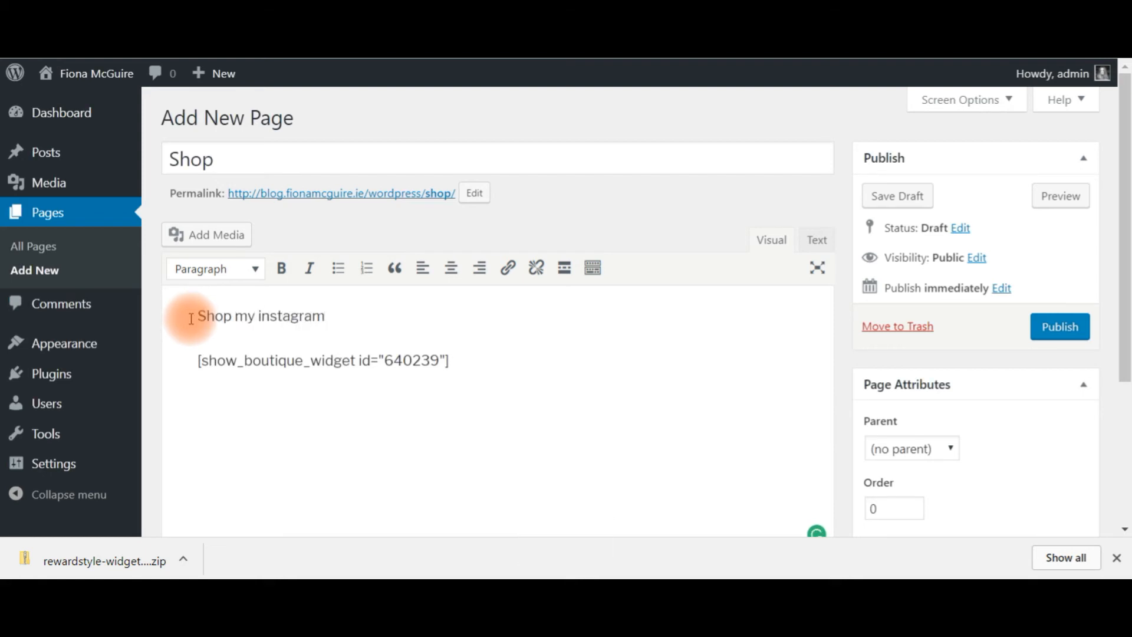
pyautogui.press('Backspace')
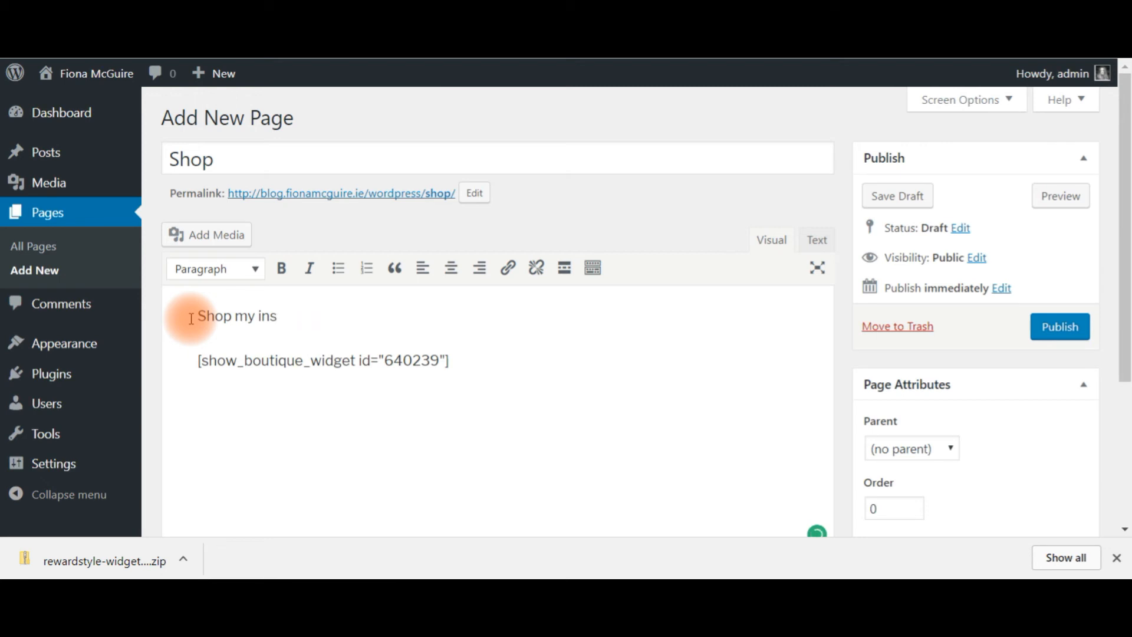
pyautogui.write('wardro')
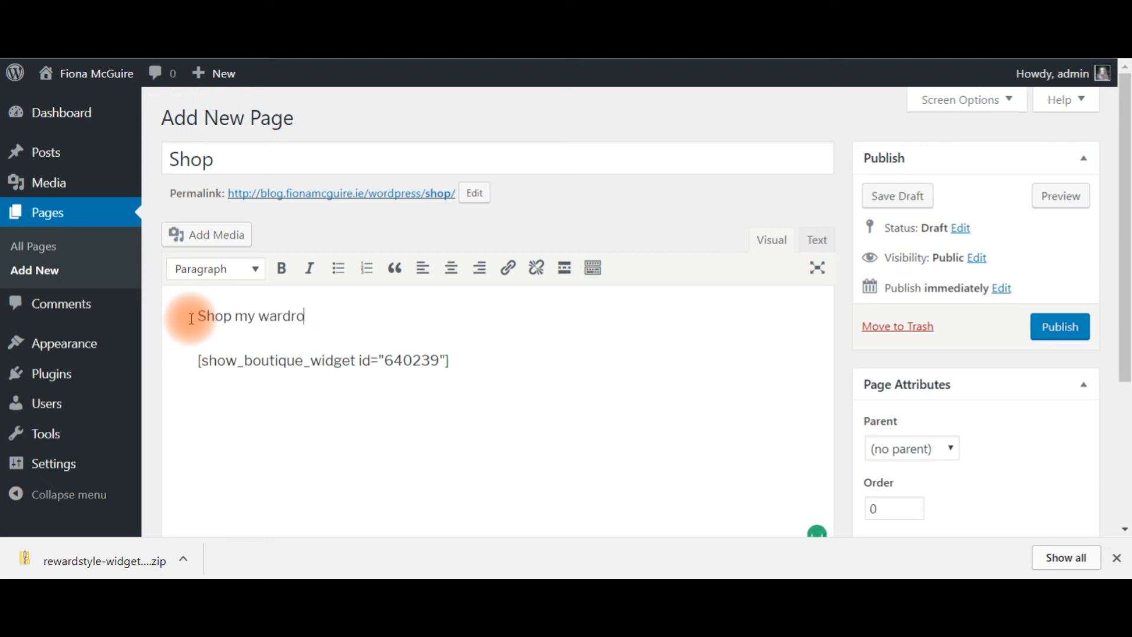
pyautogui.write('be')
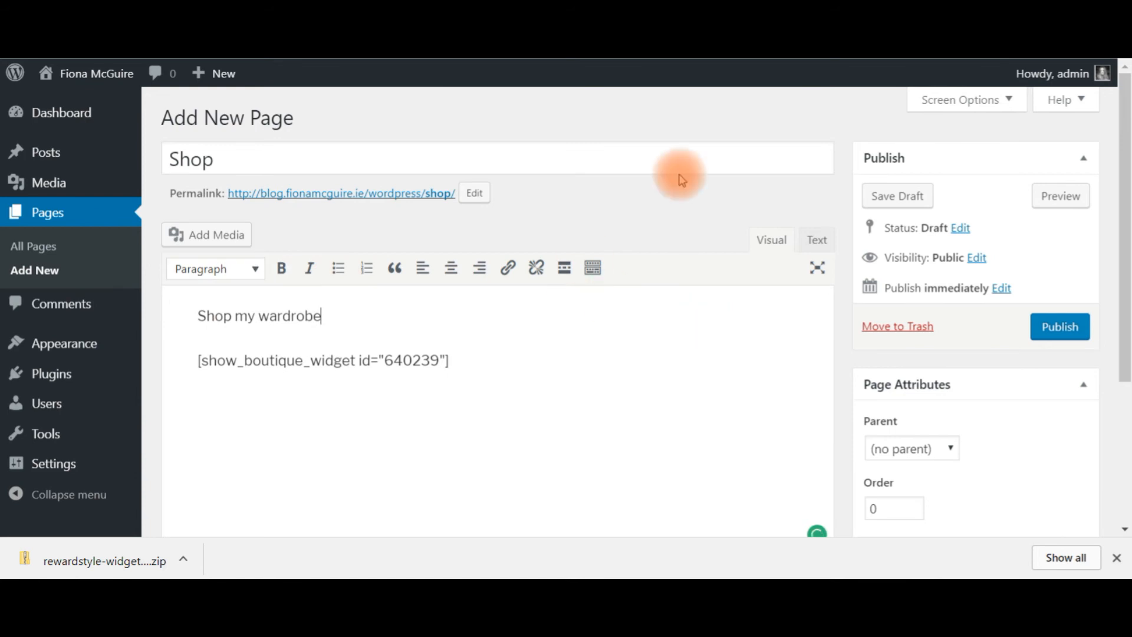
pyautogui.moveTo(524, 395)
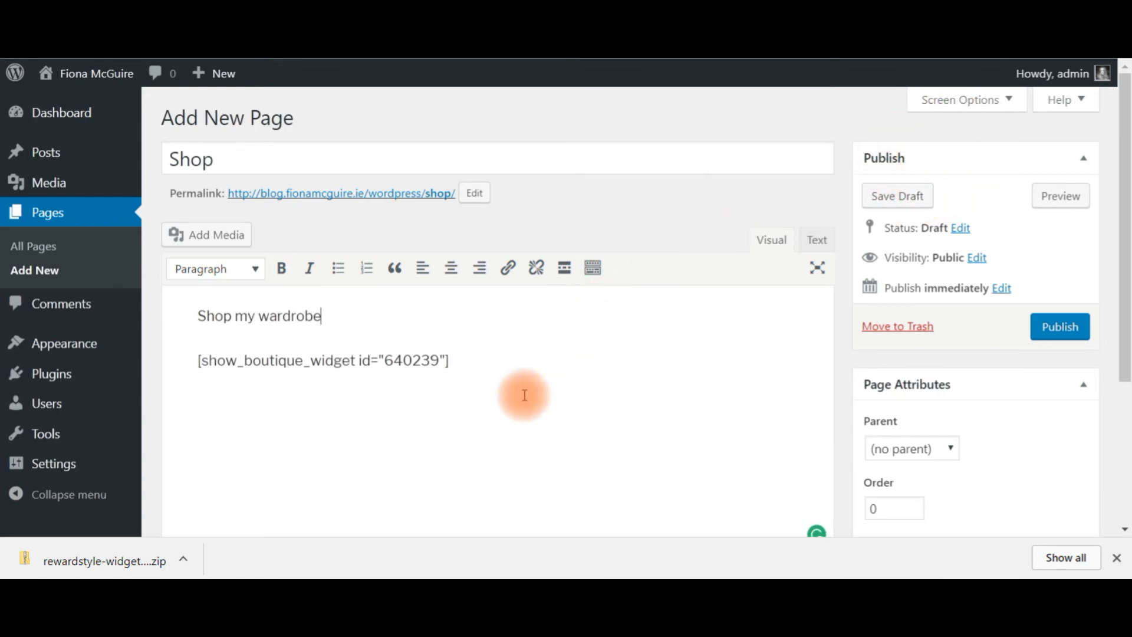
pyautogui.click(1059, 195)
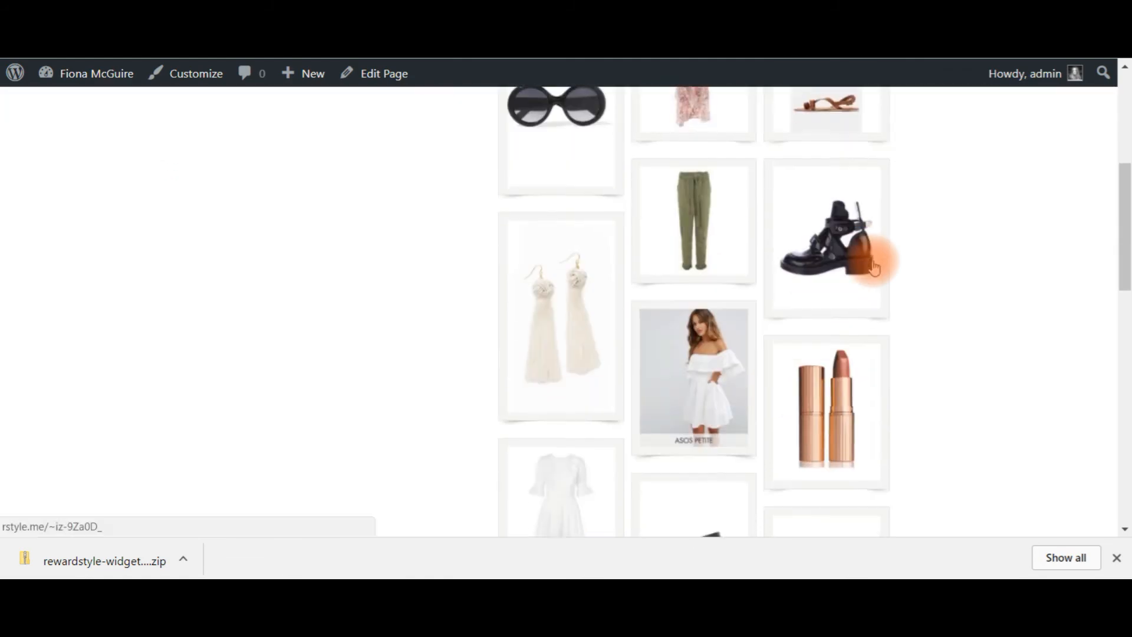
# Scroll through the live Shop page's product grid.
pyautogui.scroll(-3)
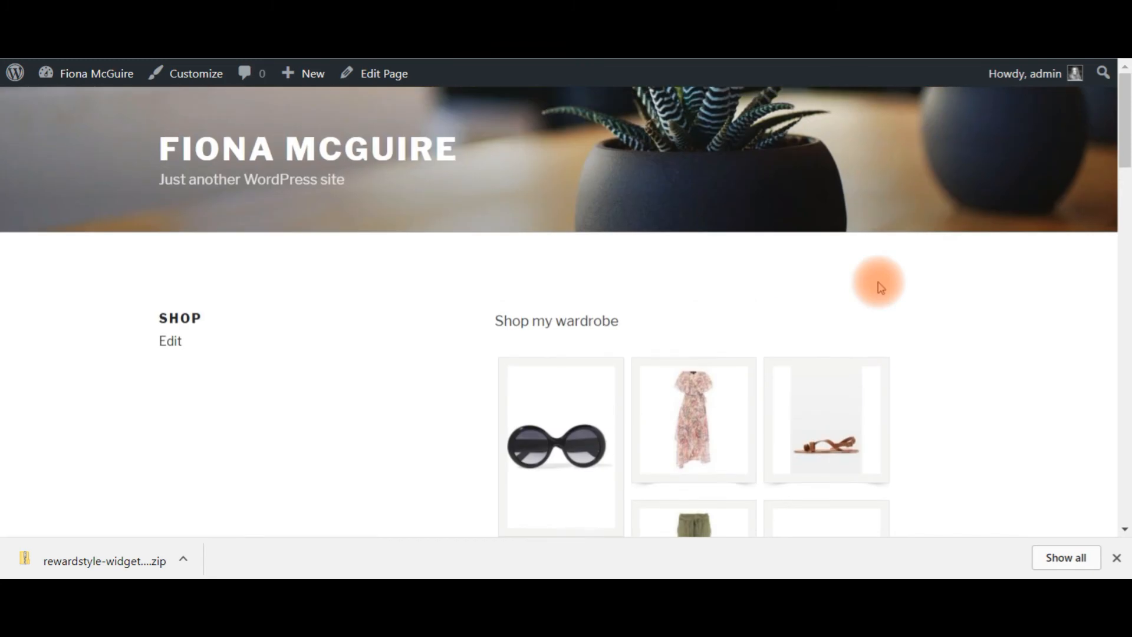
pyautogui.scroll(-3)
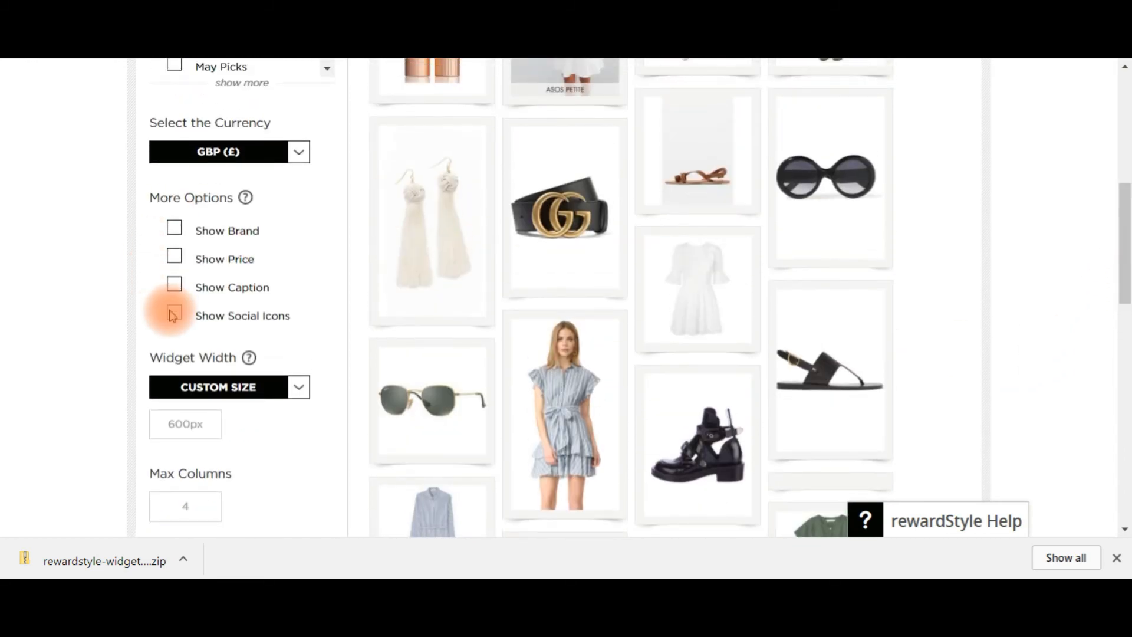
# Tick Show Social Icons so products show Twitter and Facebook icons on hover.
pyautogui.click(173, 310)
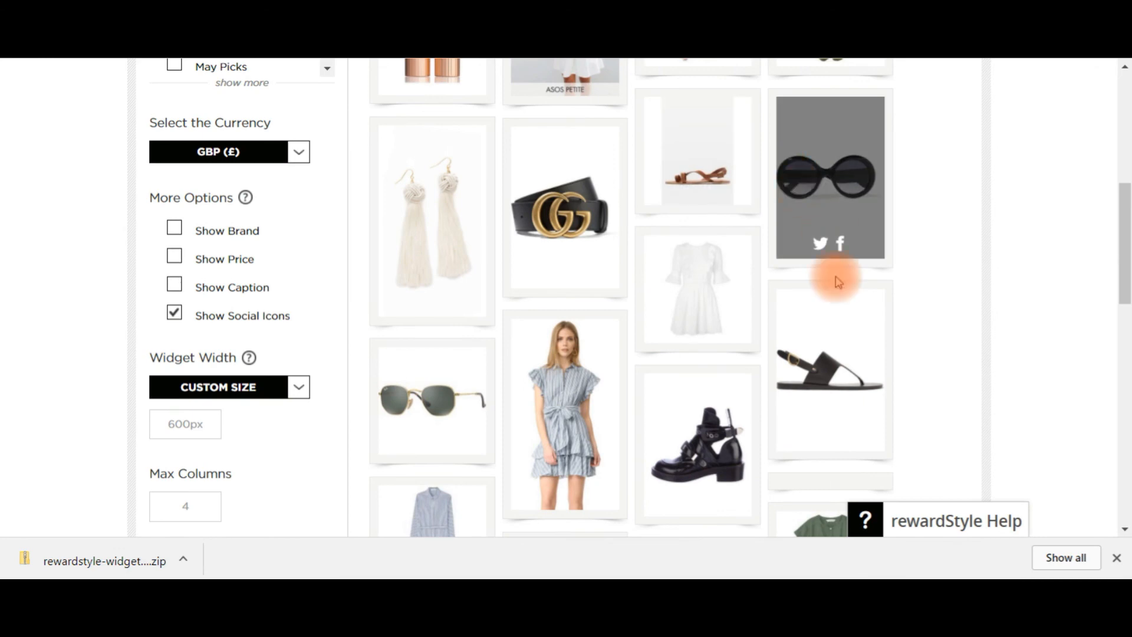
pyautogui.scroll(-3)
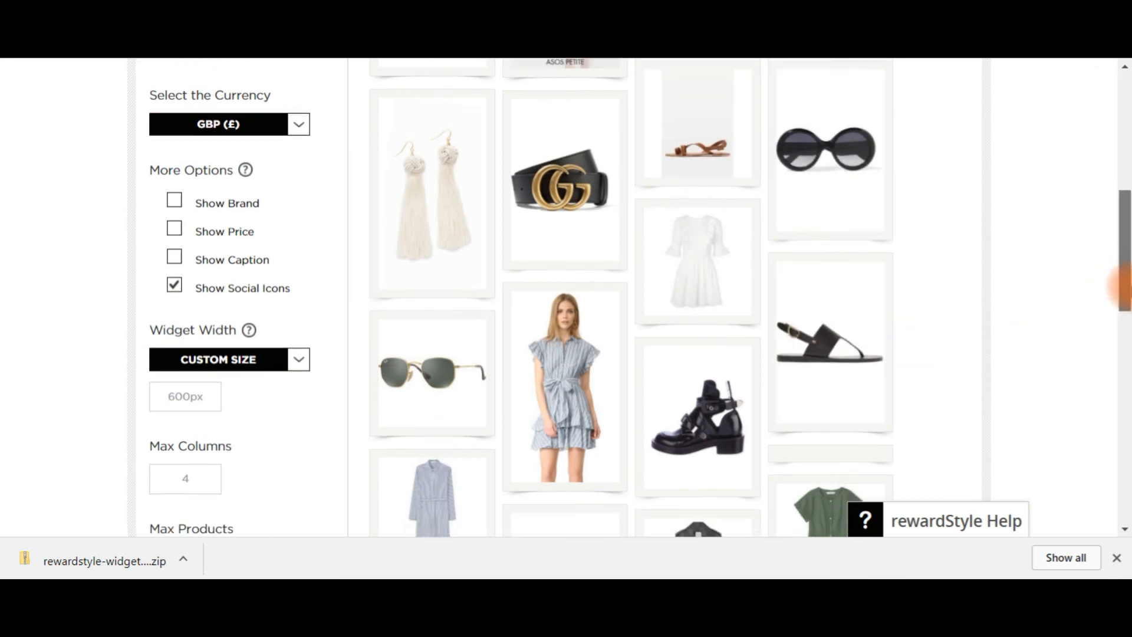
pyautogui.scroll(-3)
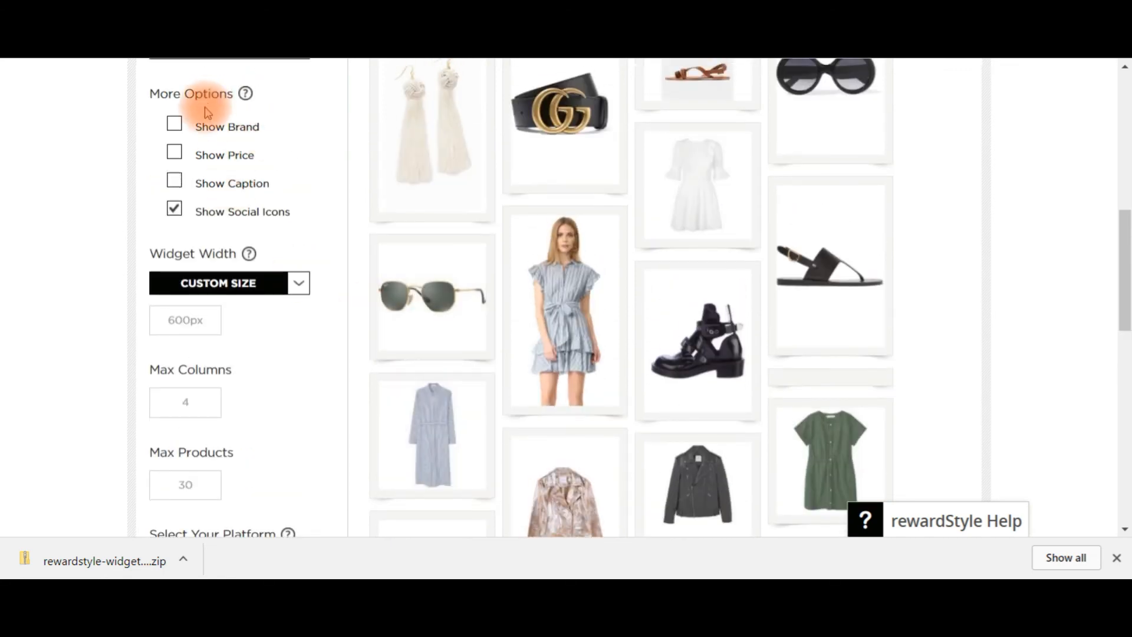
pyautogui.click(175, 181)
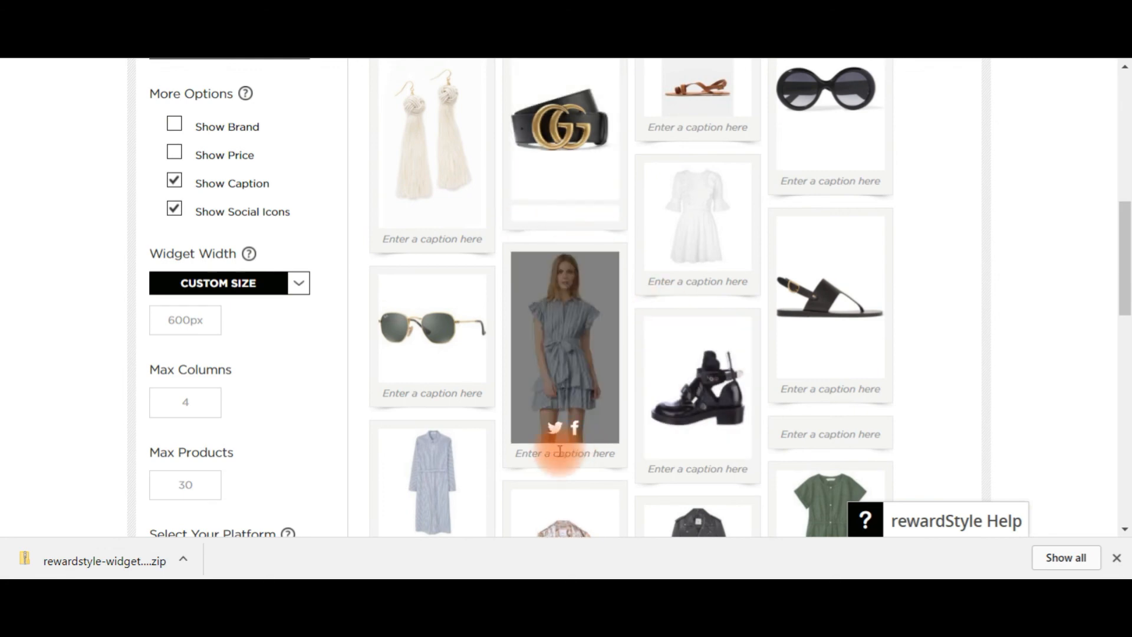
pyautogui.moveTo(638, 497)
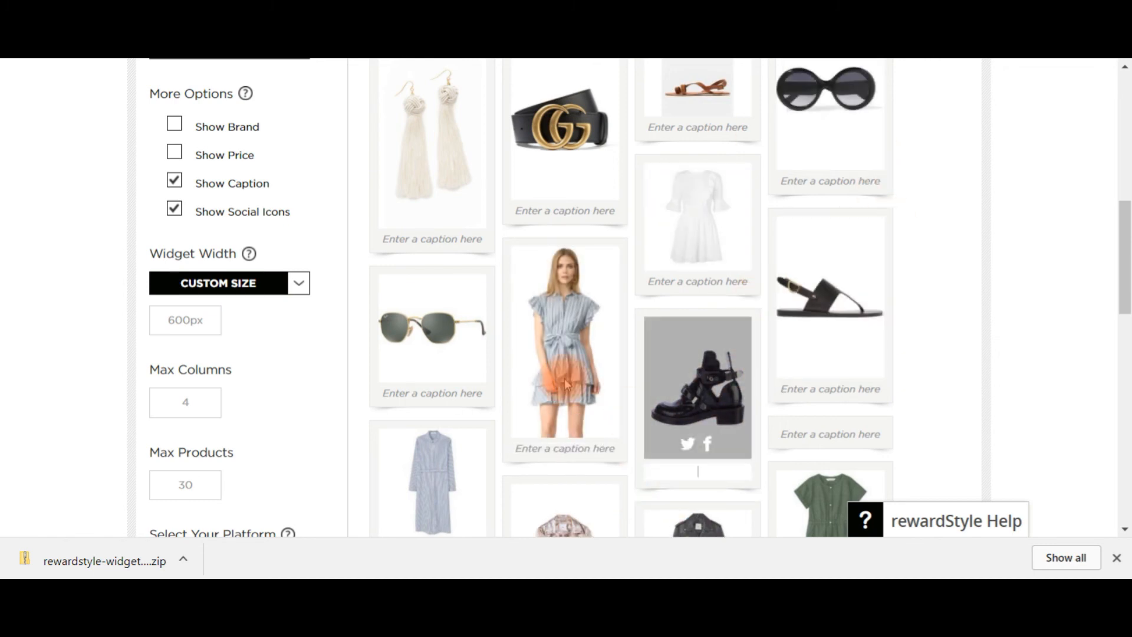
pyautogui.click(173, 182)
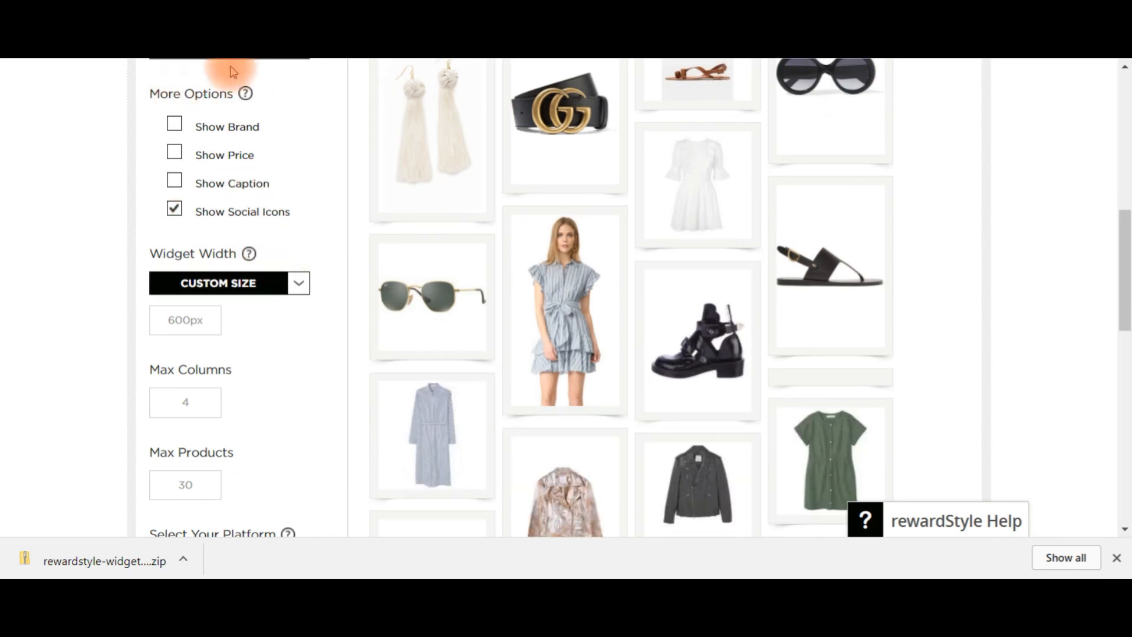
pyautogui.scroll(-3)
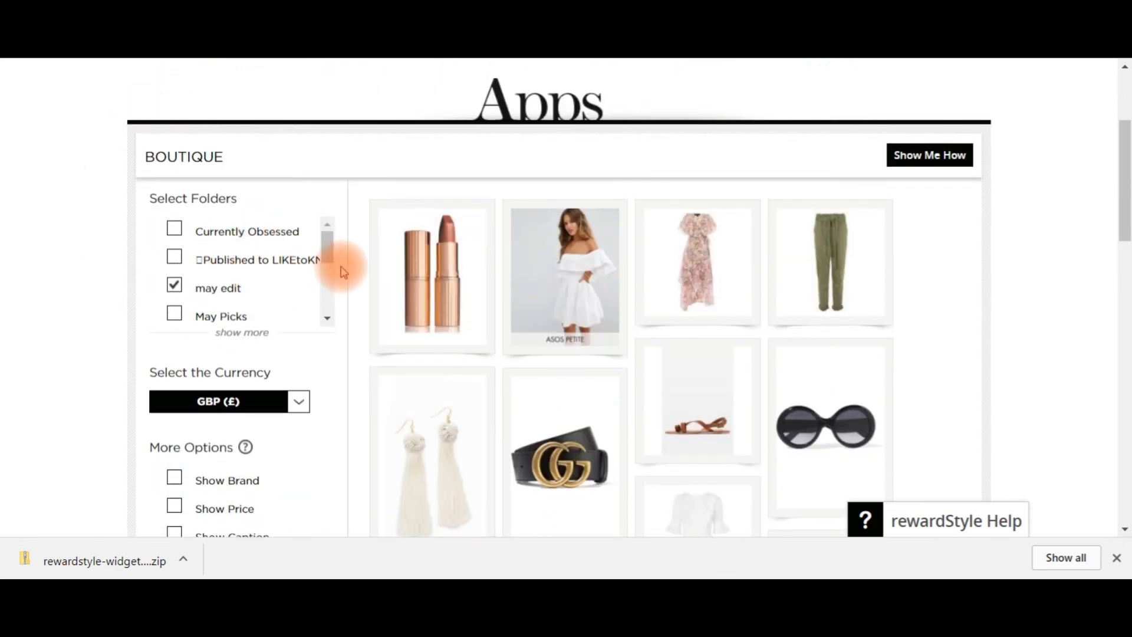
pyautogui.scroll(-3)
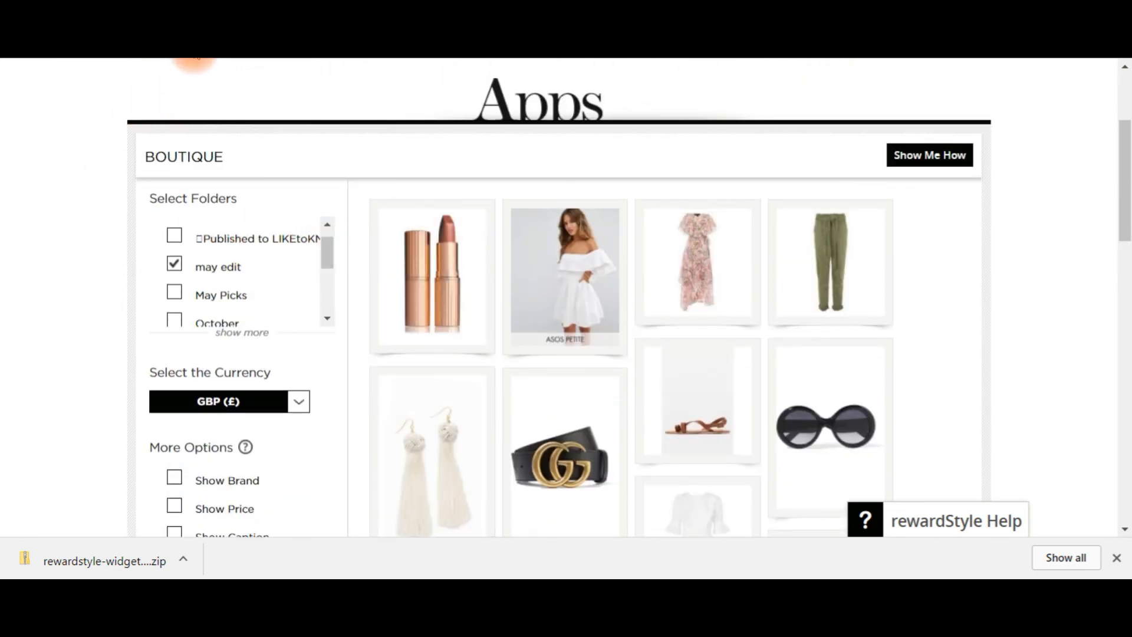